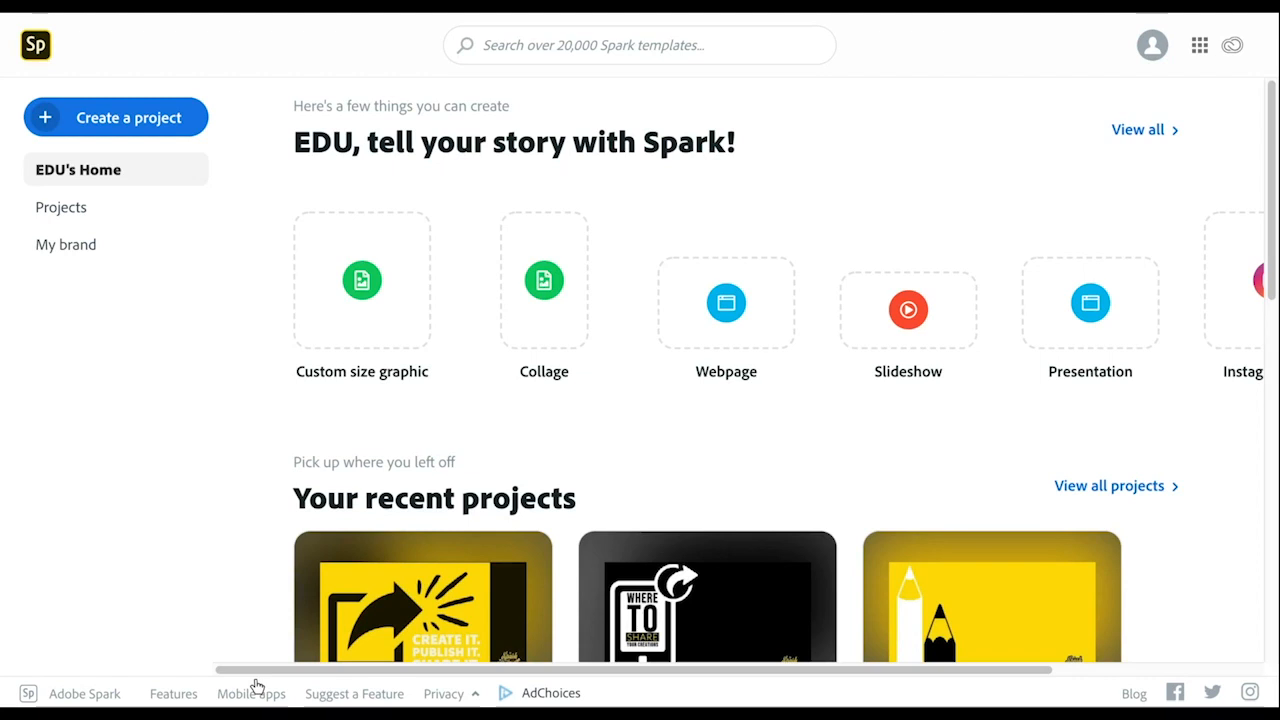
mouse_move(142, 364)
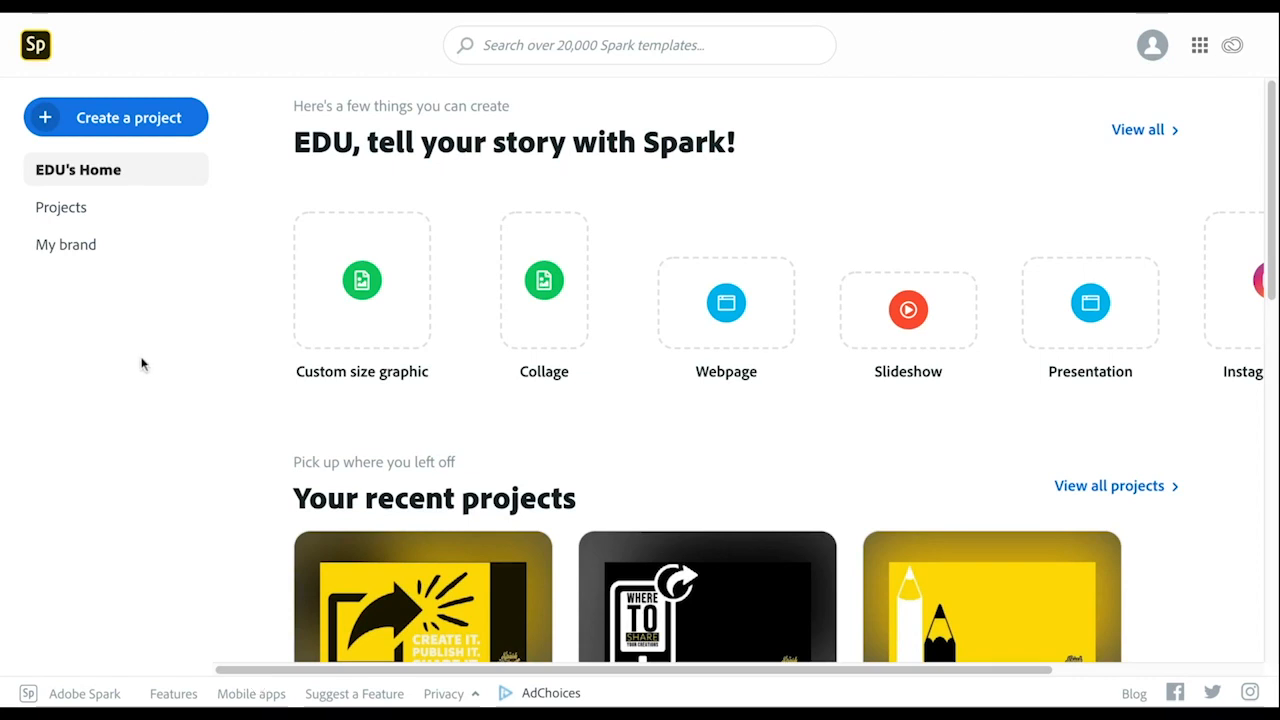
mouse_move(156, 128)
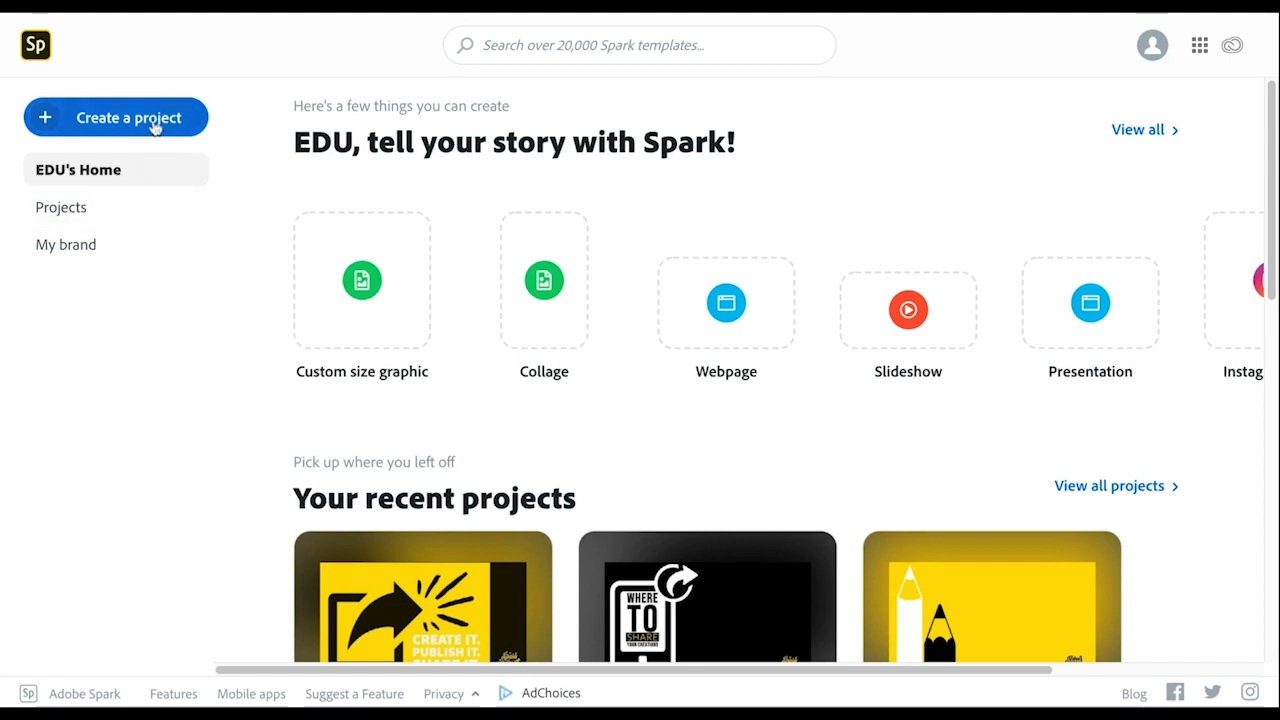
Show the list of project types Adobe Spark can create.
click(116, 116)
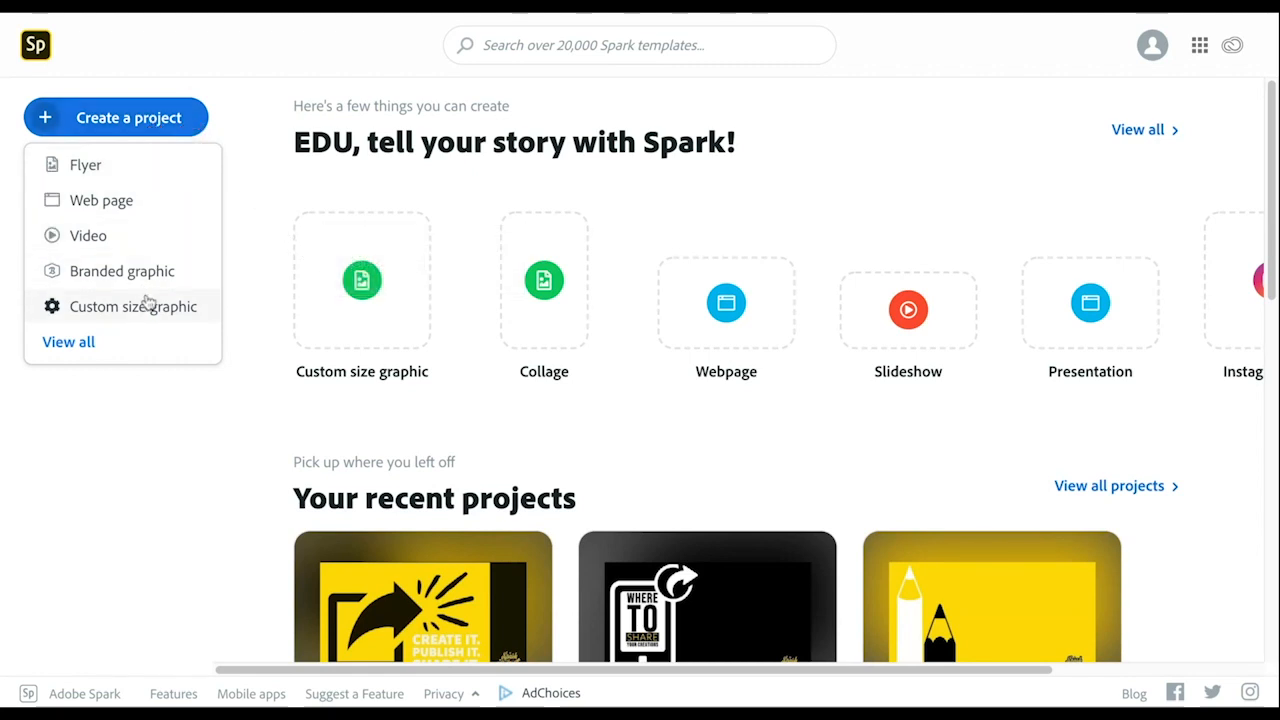
Start a custom size graphic using the Square size from the Popular list.
click(134, 306)
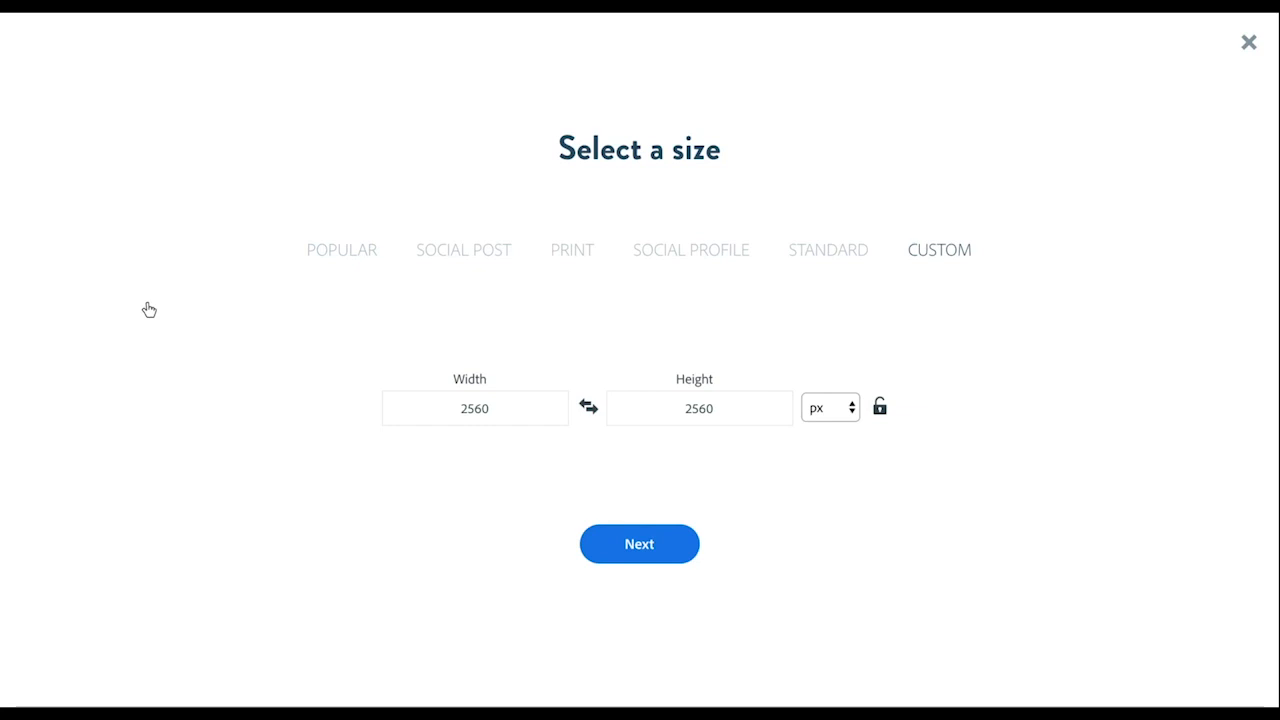
mouse_move(350, 268)
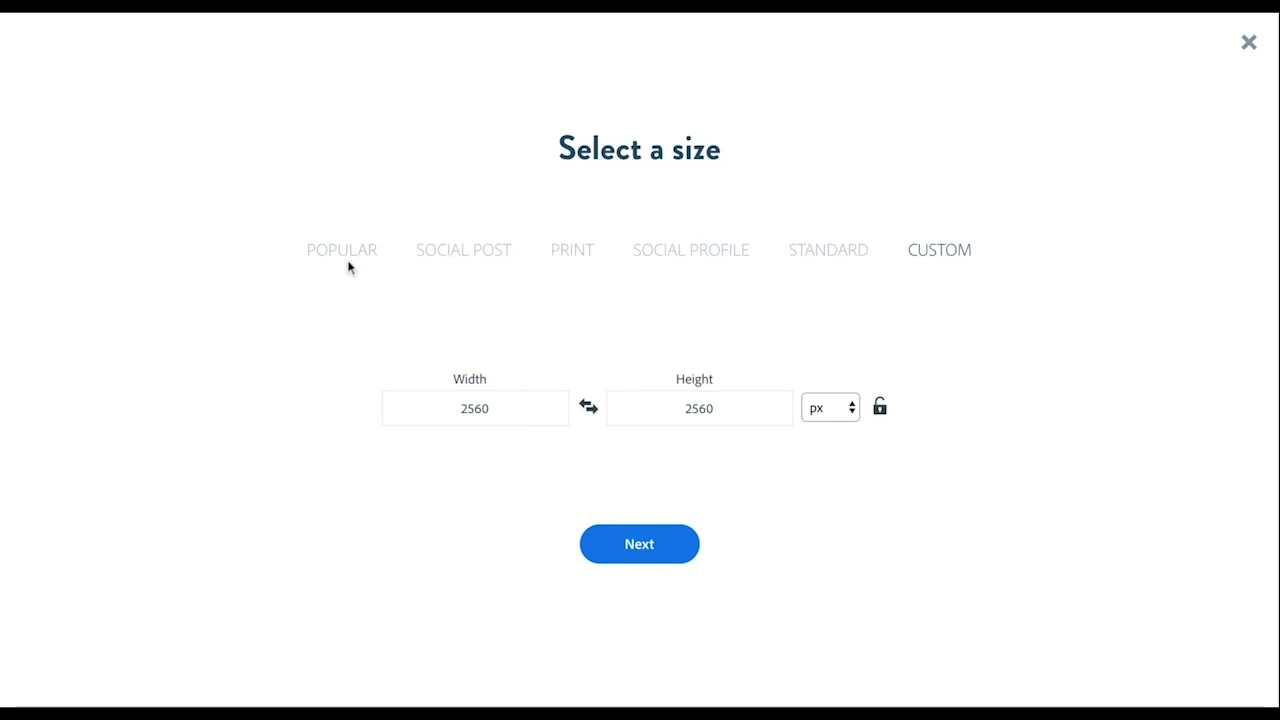
click(340, 250)
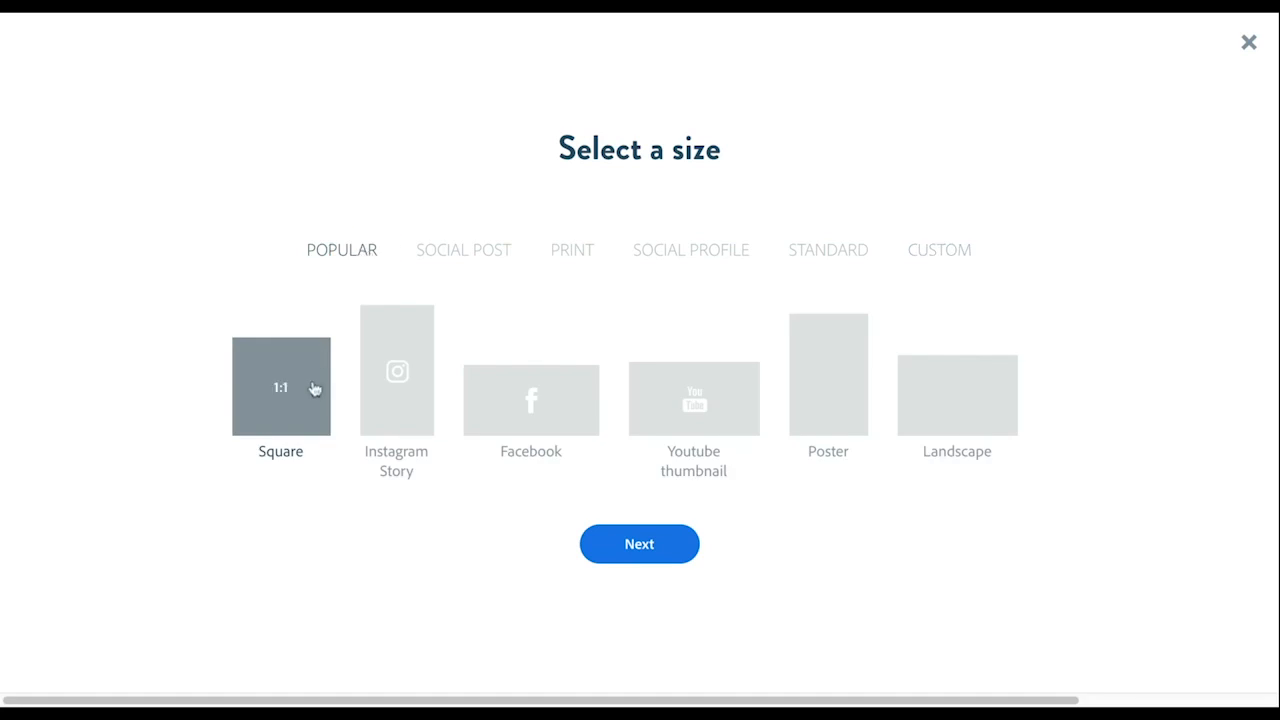
click(638, 544)
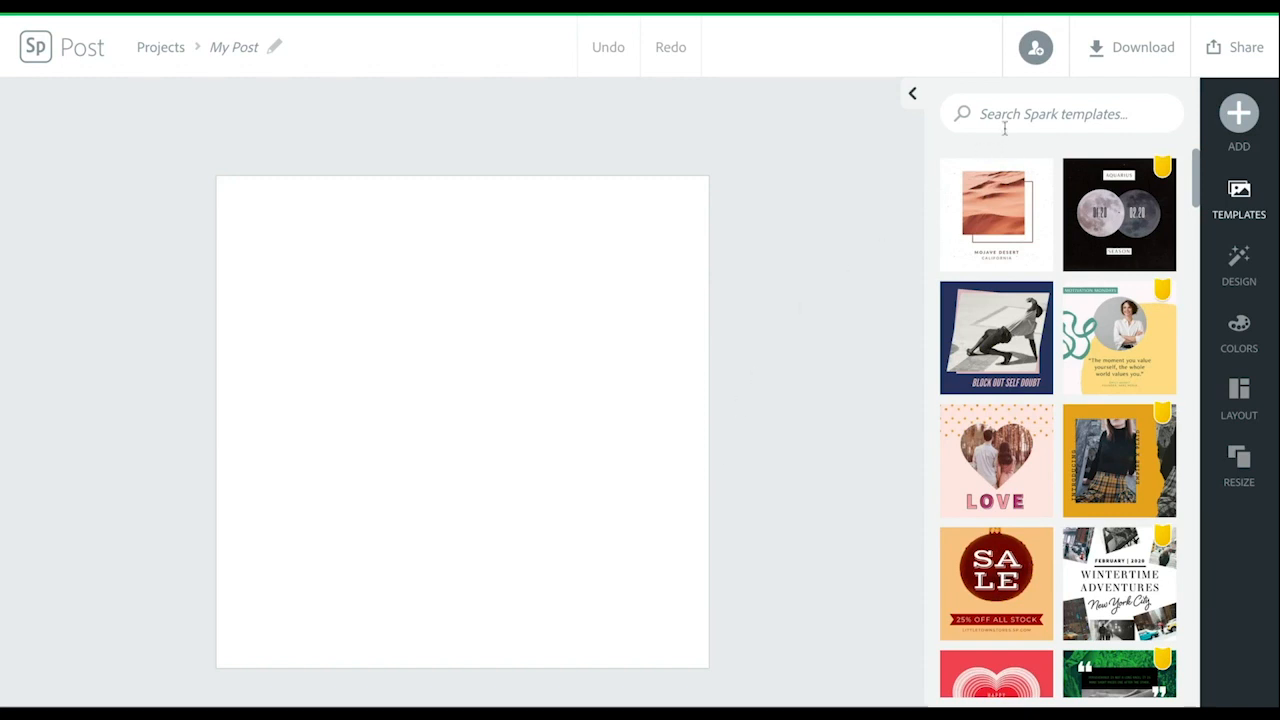
mouse_move(1006, 132)
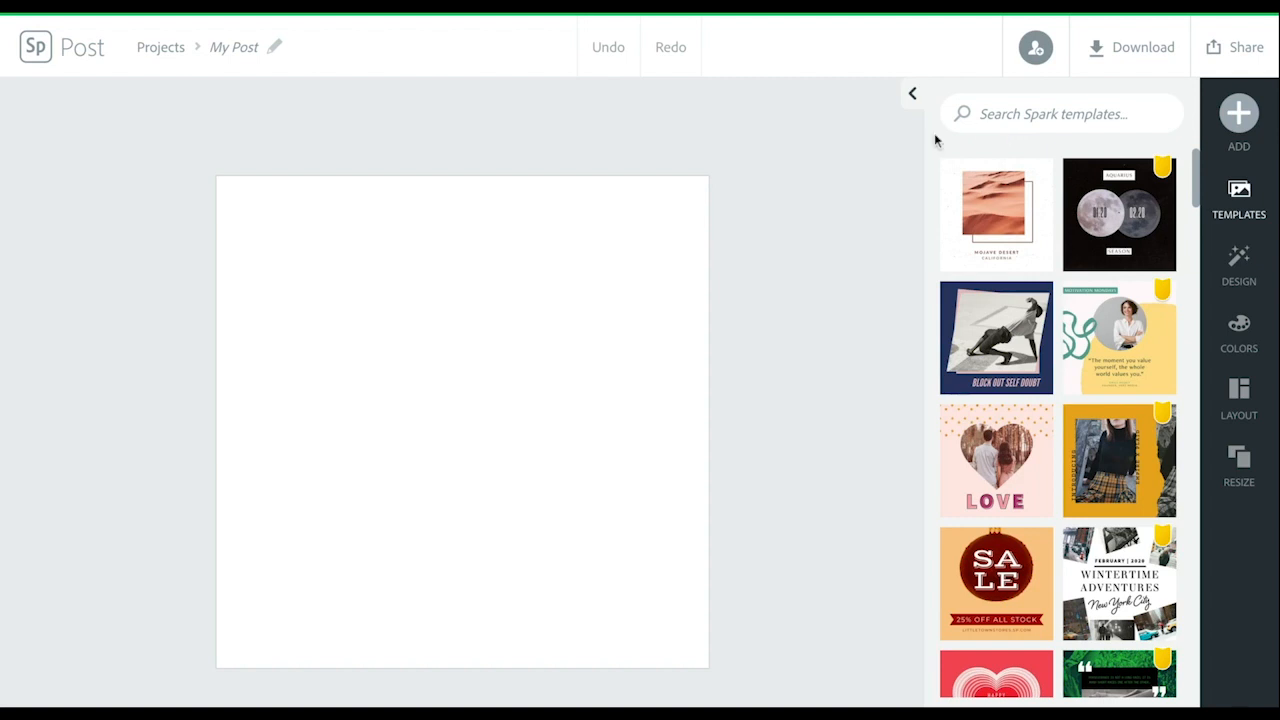
mouse_move(716, 140)
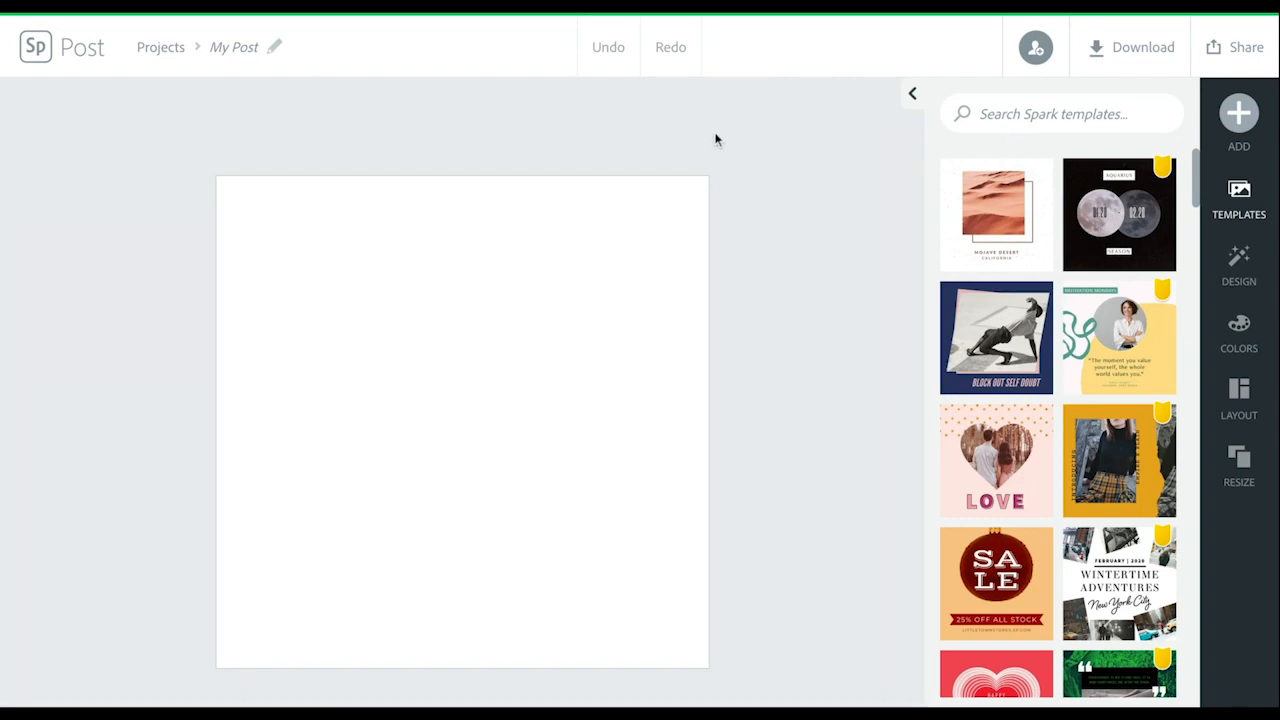
mouse_move(676, 152)
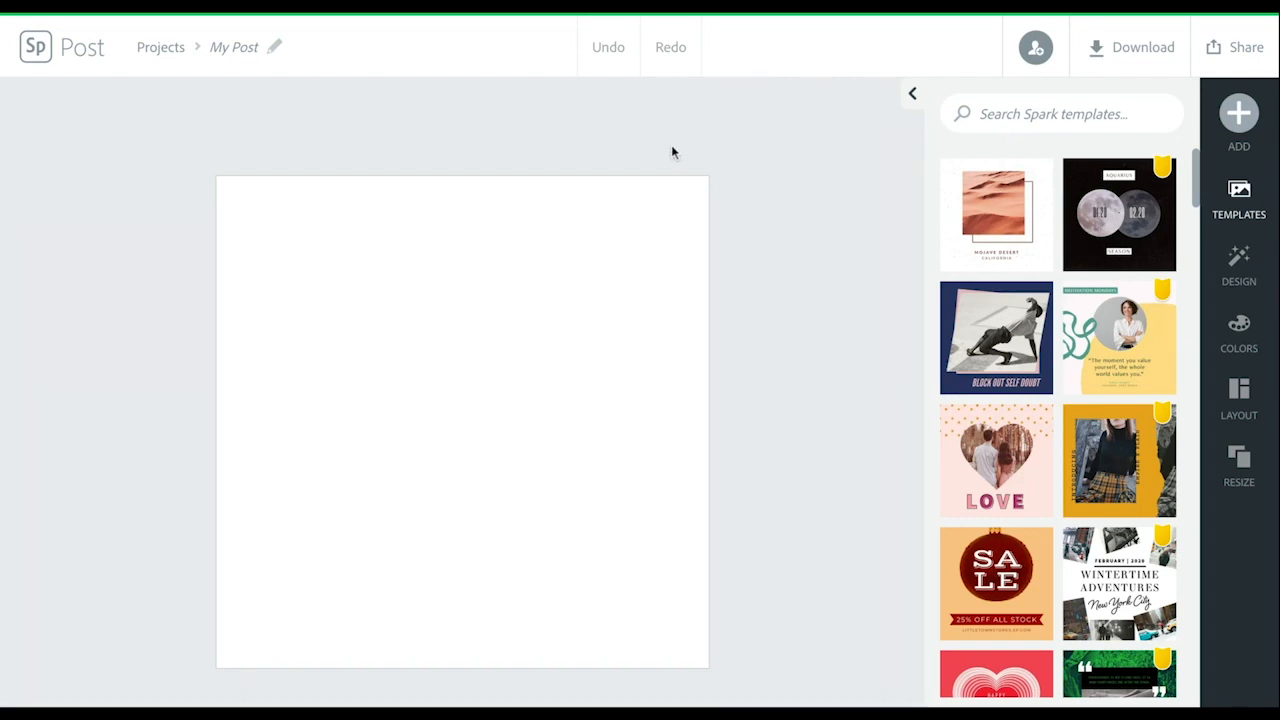
mouse_move(606, 132)
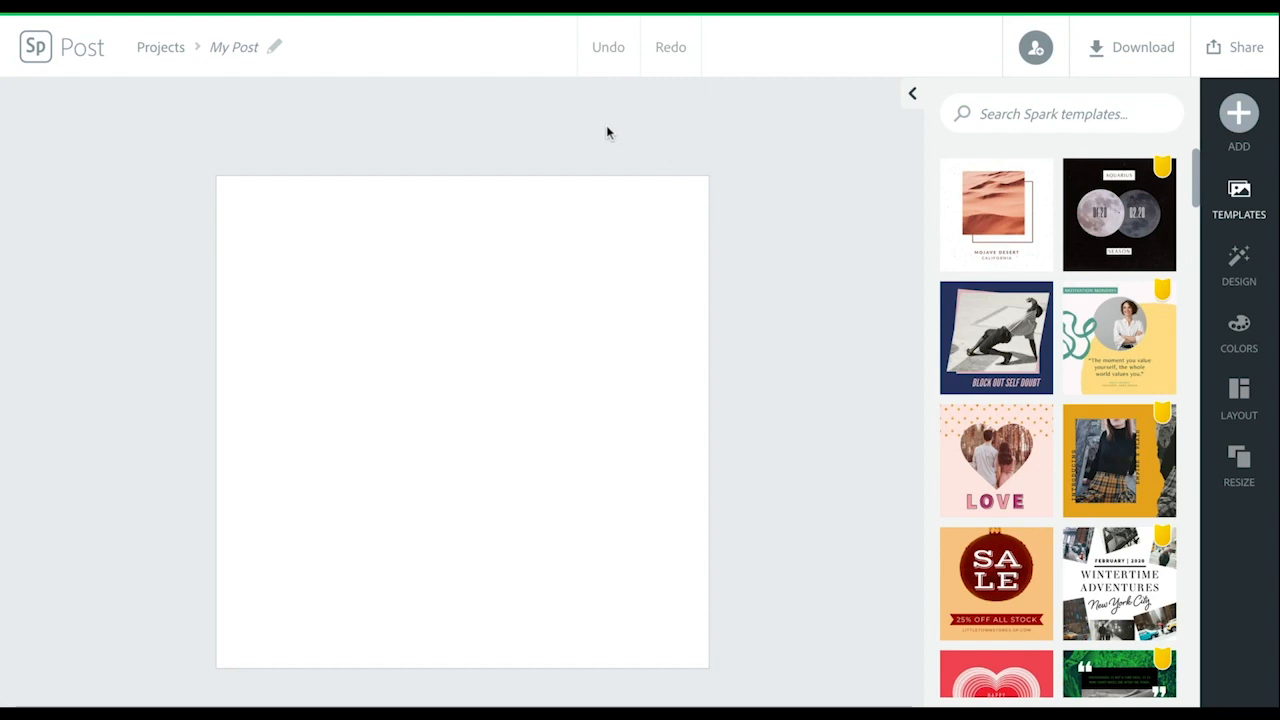
mouse_move(584, 320)
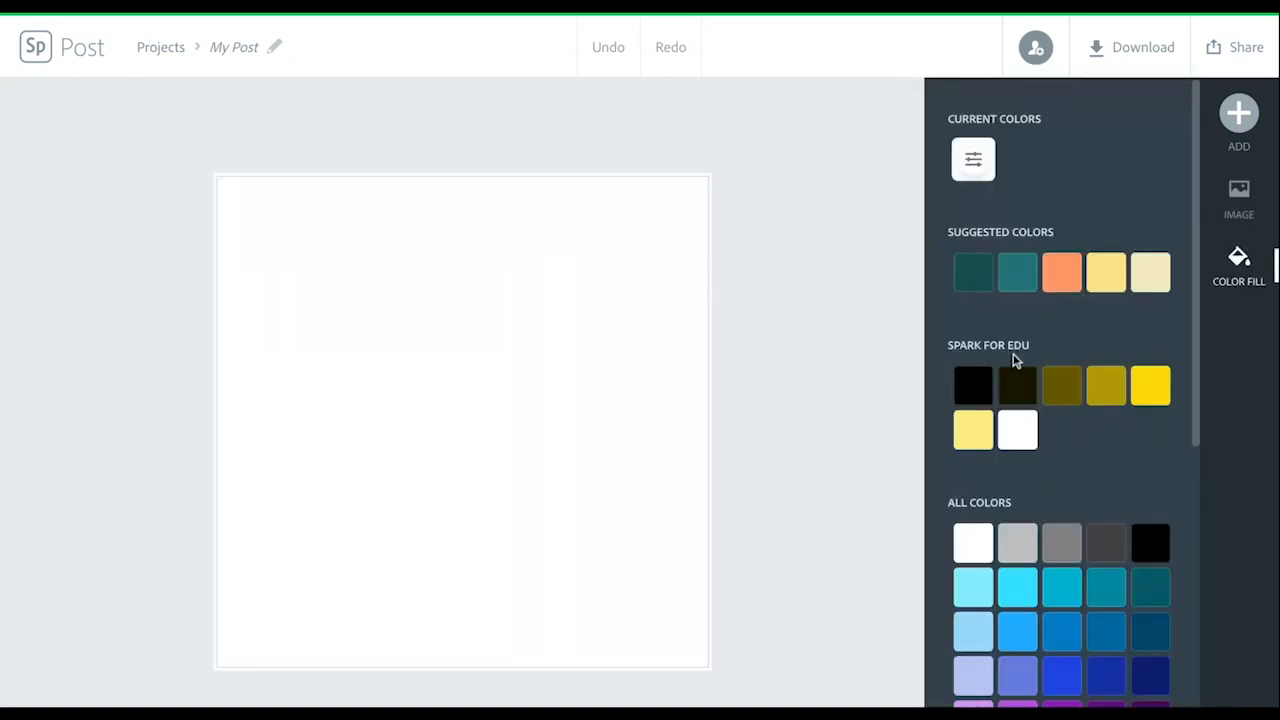
Fill the background with the Spark for EDU yellow and bring up the add-element choices.
click(1150, 386)
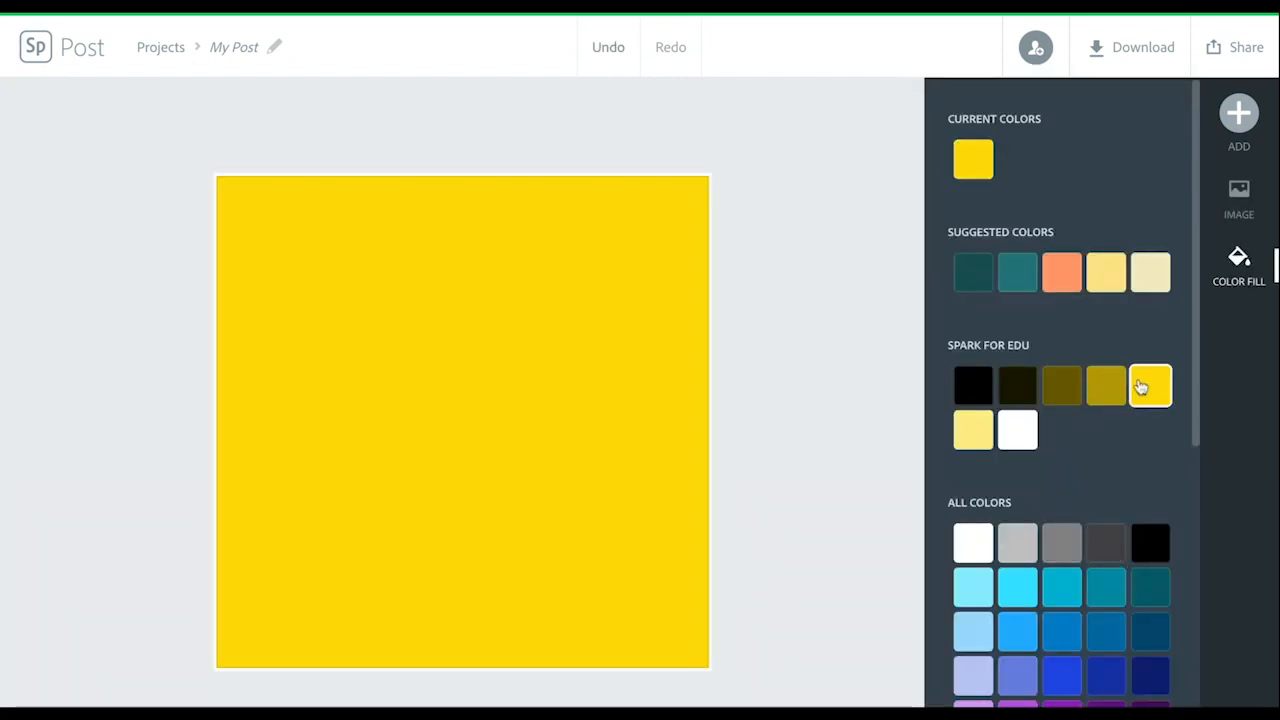
click(1150, 386)
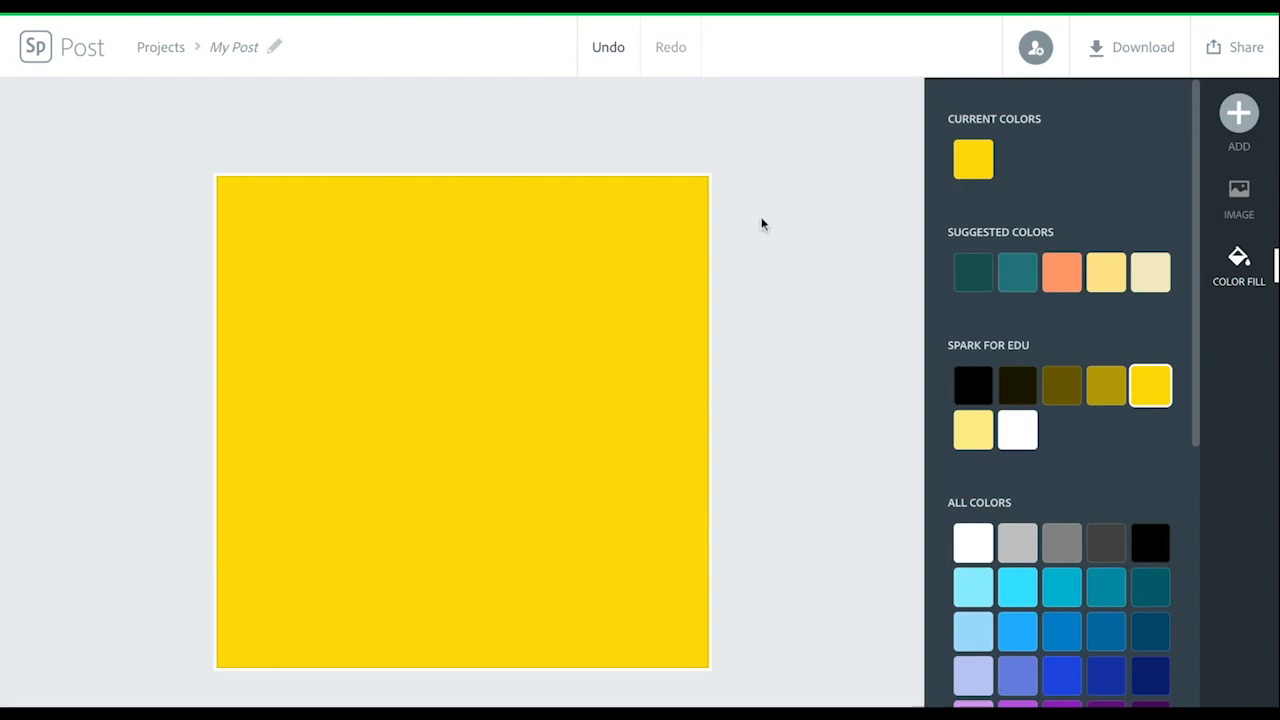
click(1238, 120)
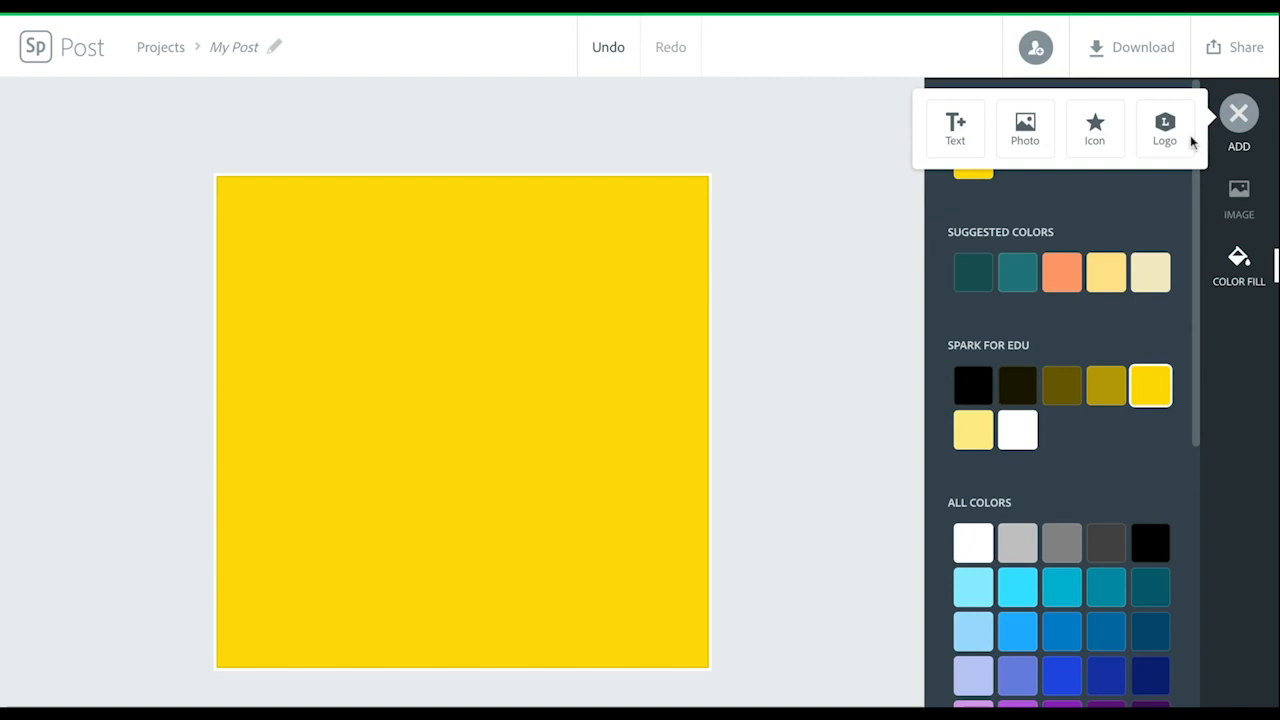
Add a blank text block via 'Add your text' rather than a template.
click(954, 128)
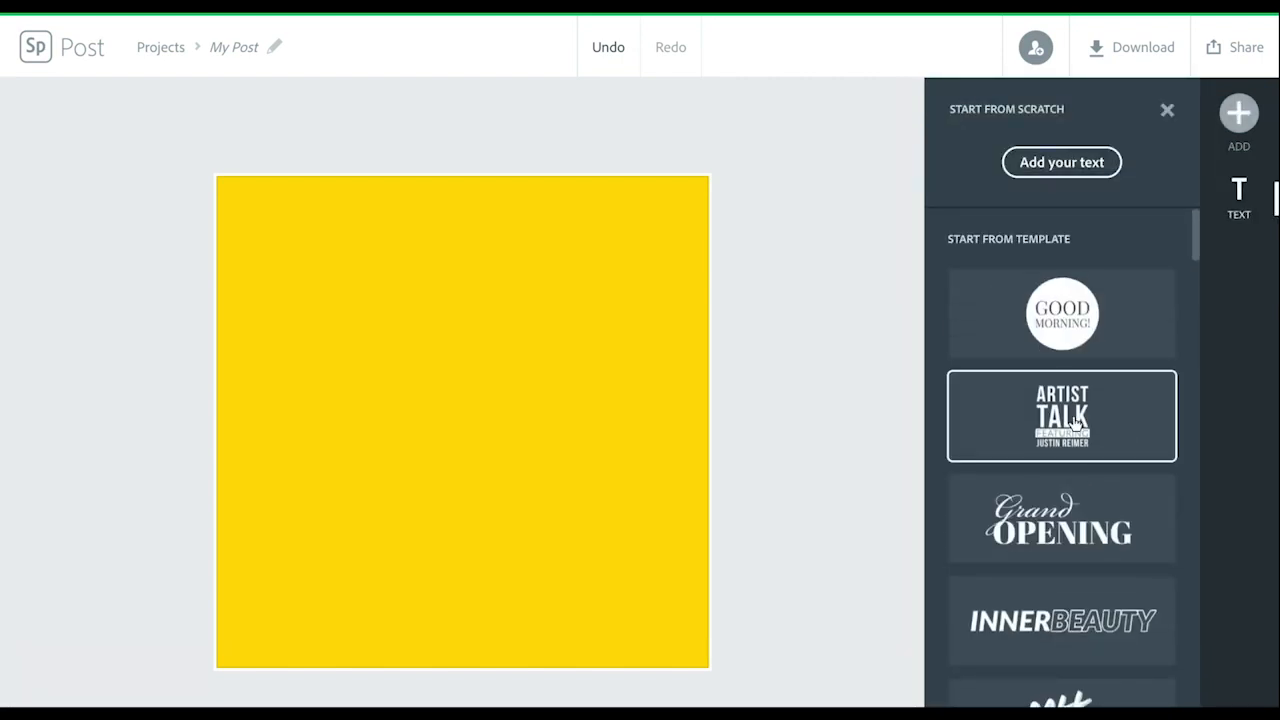
scroll(down, 3)
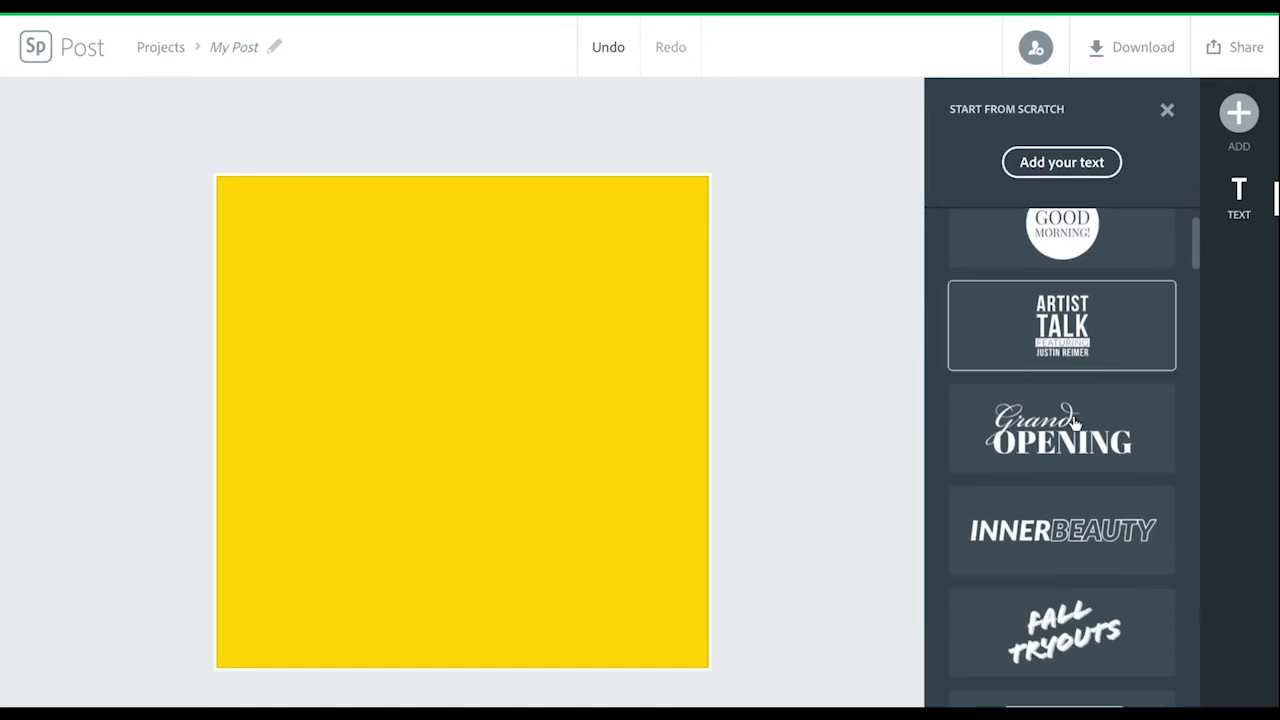
scroll(down, 3)
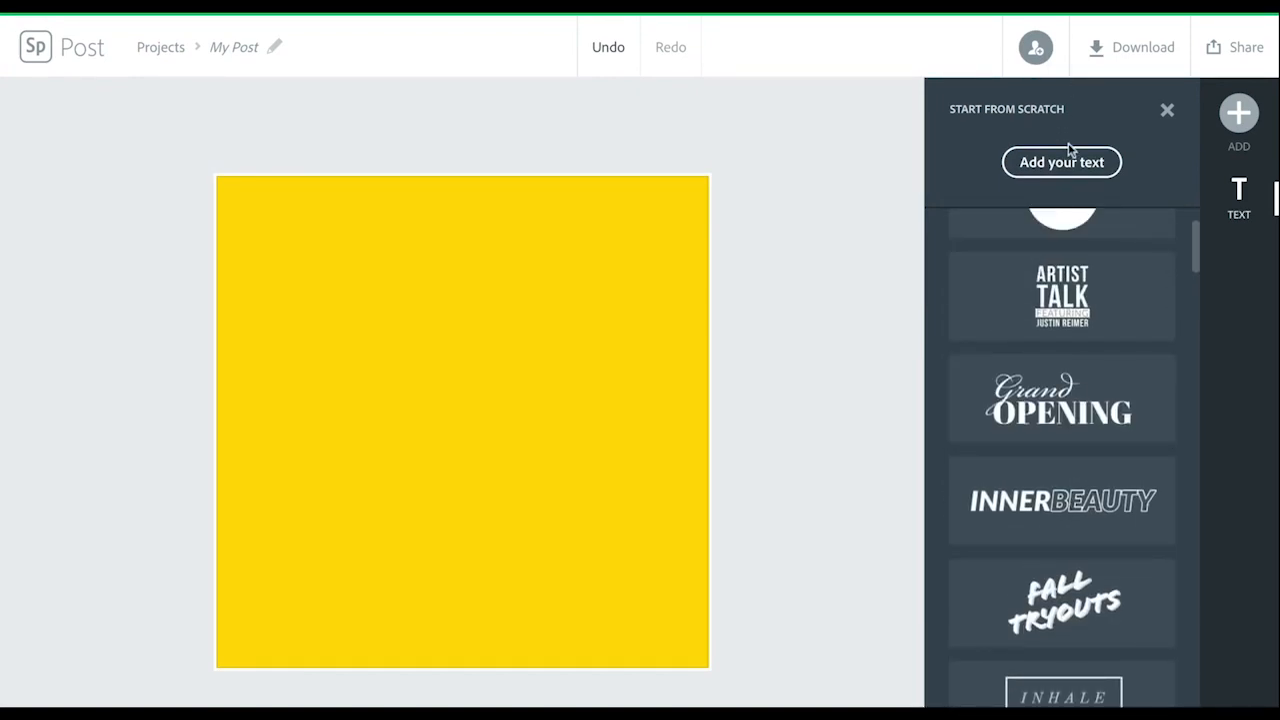
click(1060, 162)
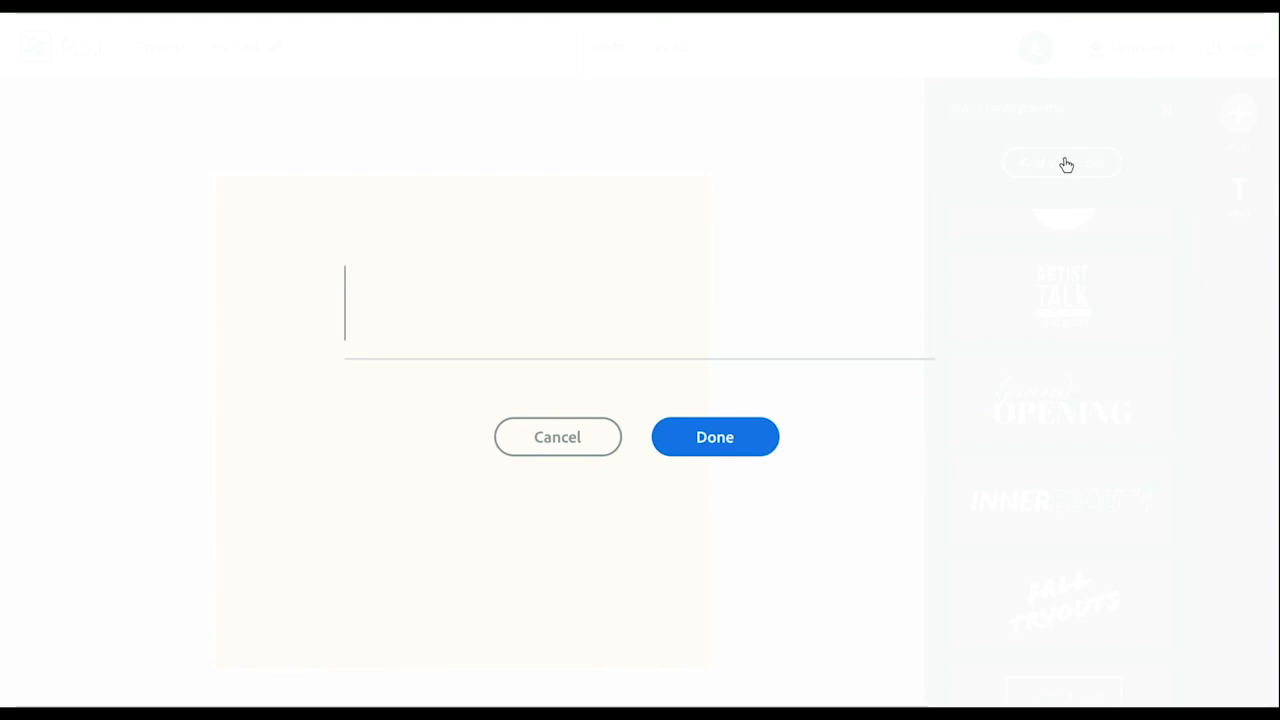
Enter the headline 'I am a Creative.' and confirm it.
text(la)
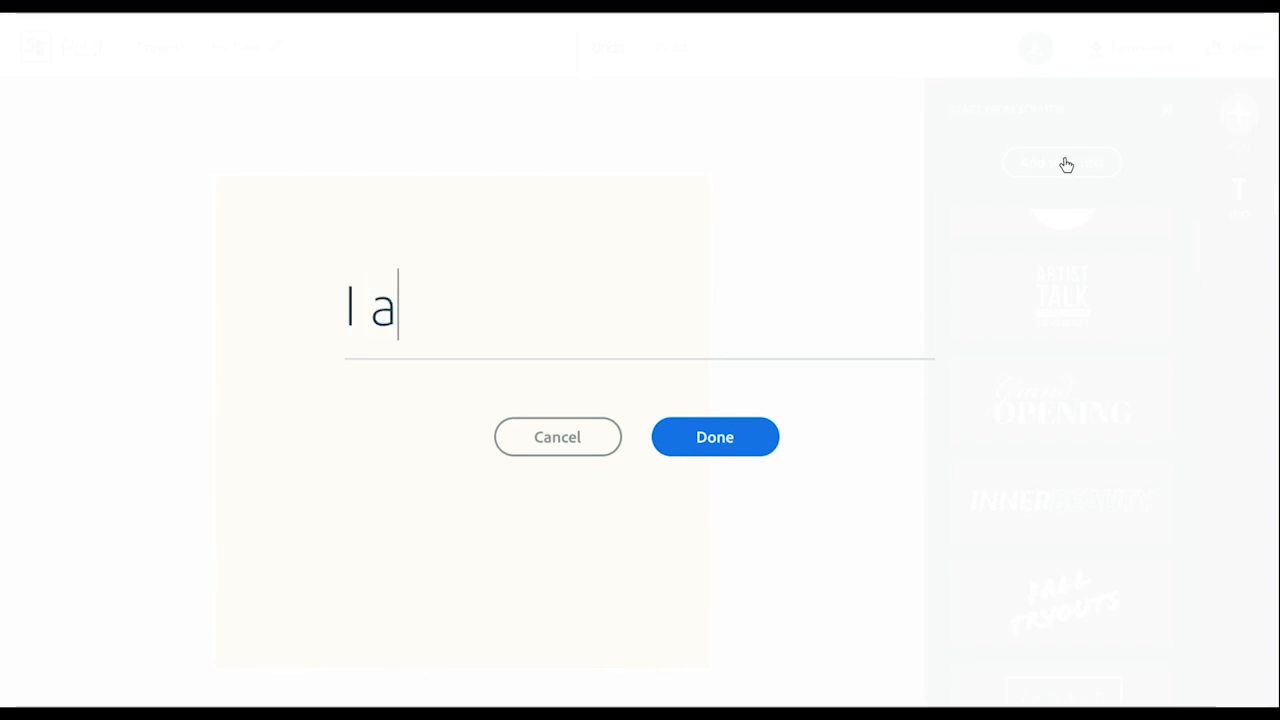
text(m a)
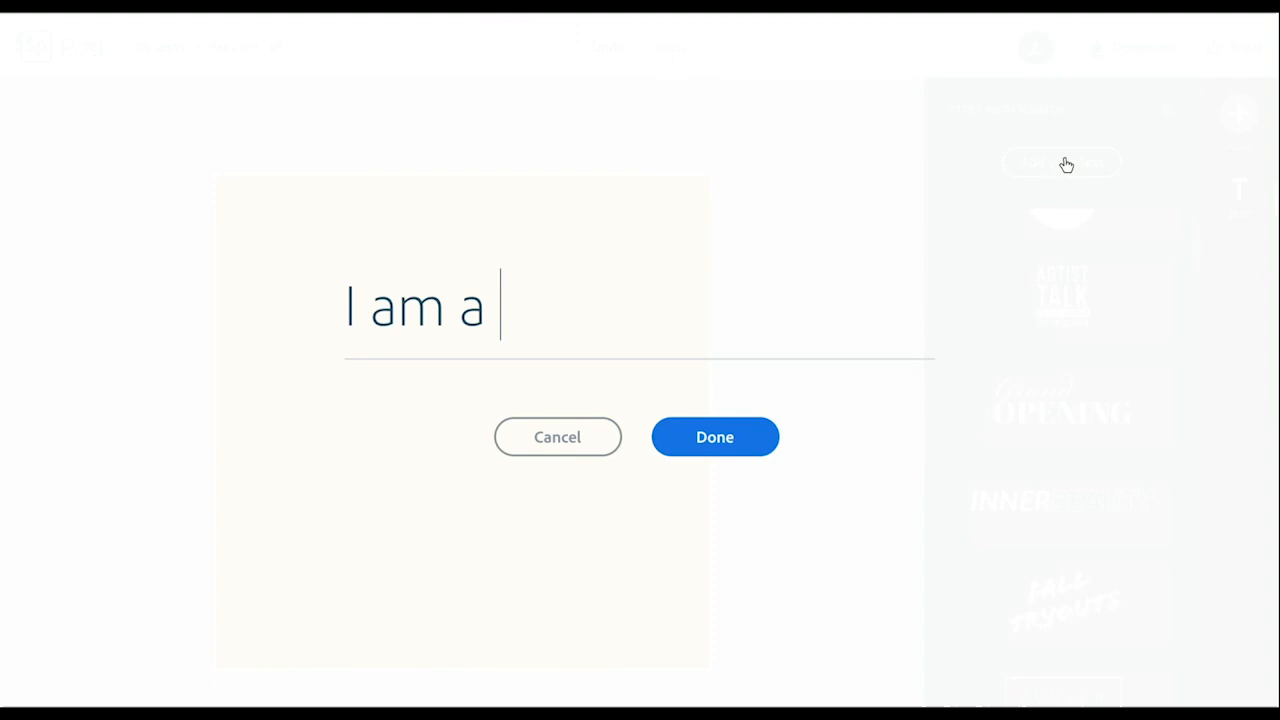
text(Creative)
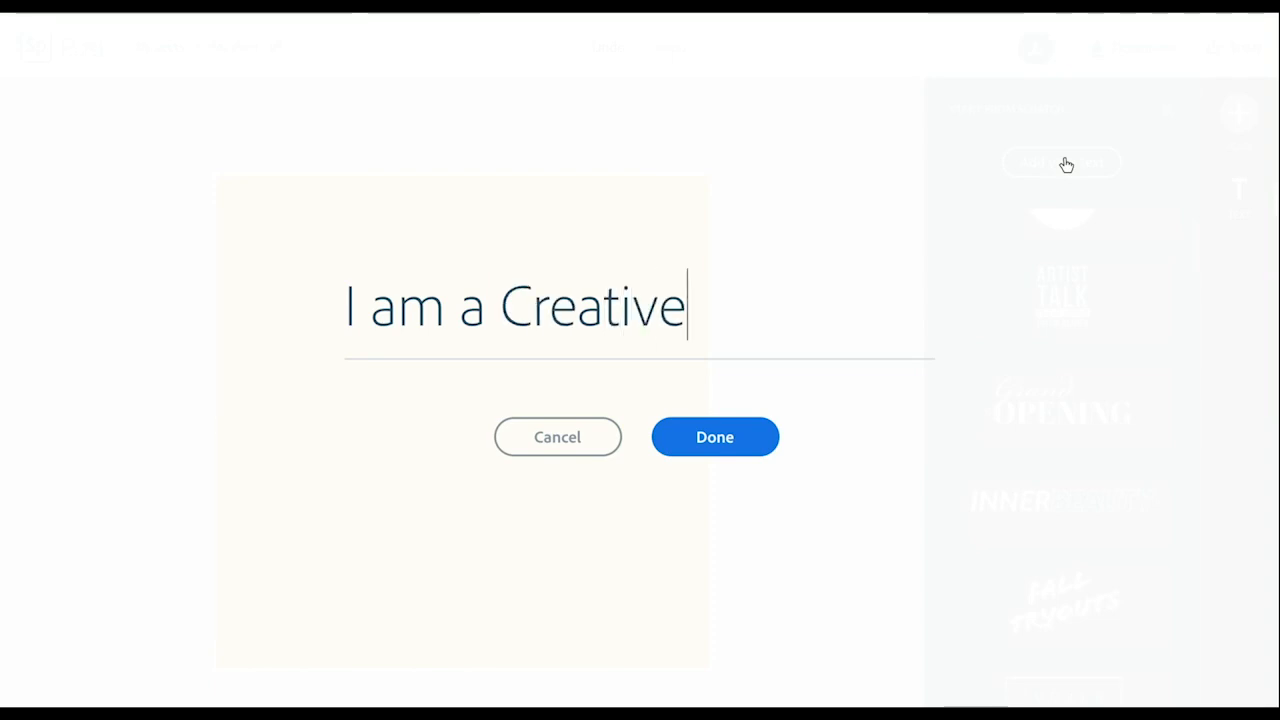
mouse_move(1036, 312)
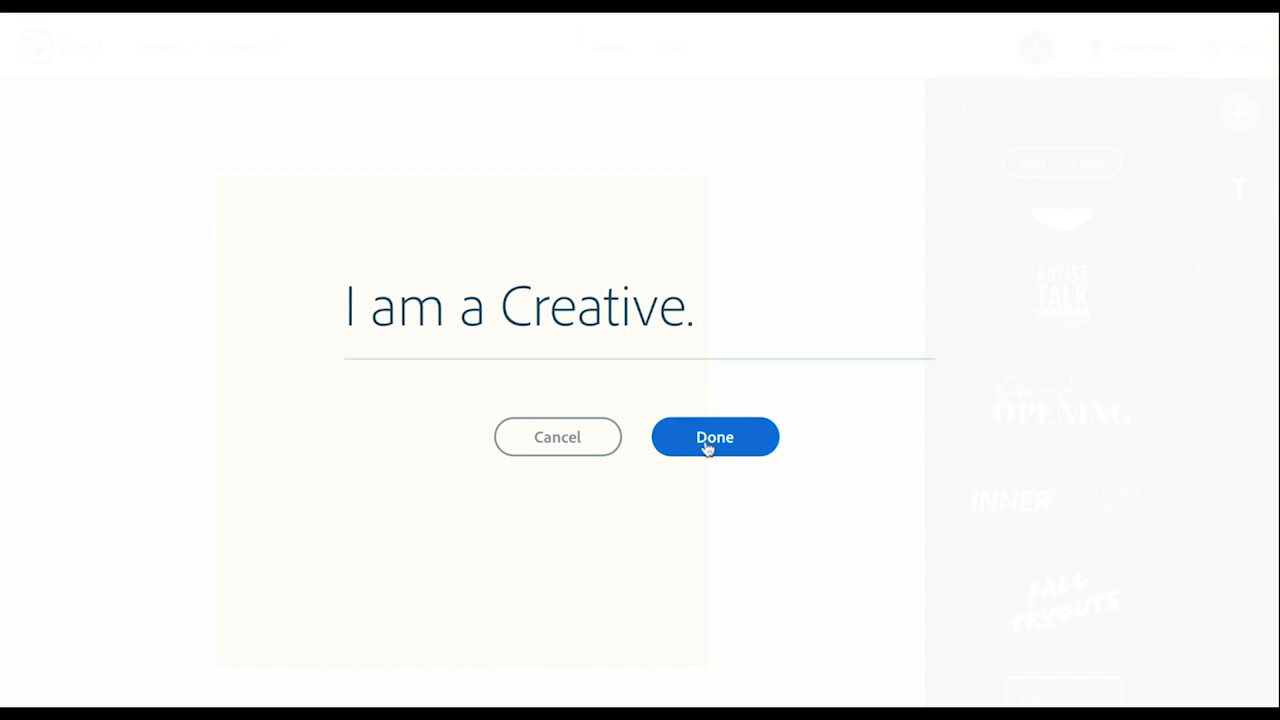
click(714, 436)
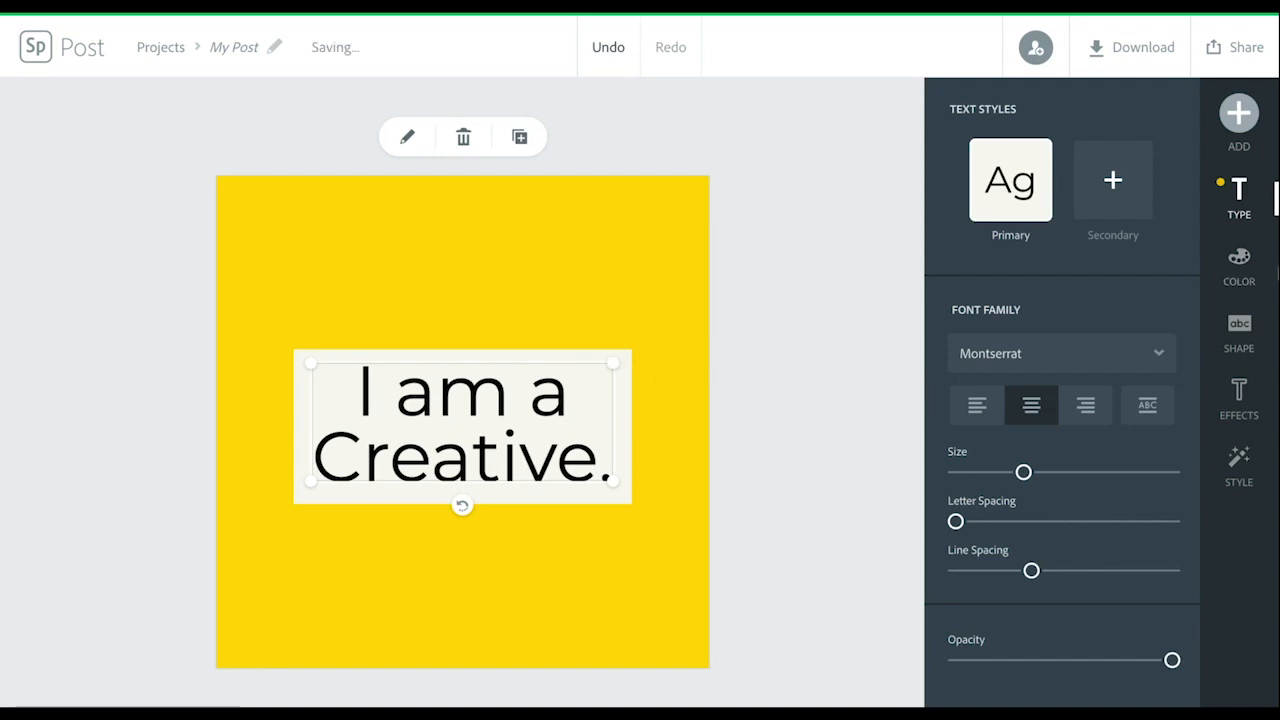
Recolour the headline to yellow lettering on a black bar.
click(1238, 264)
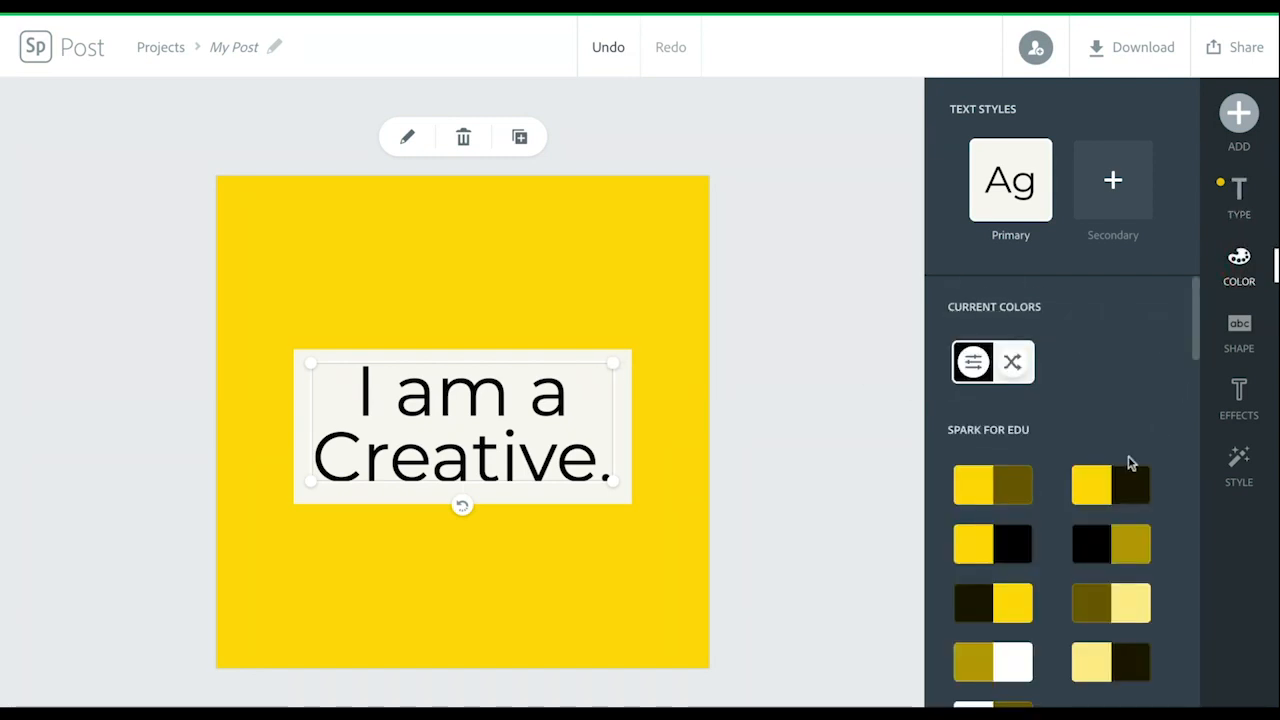
click(1110, 486)
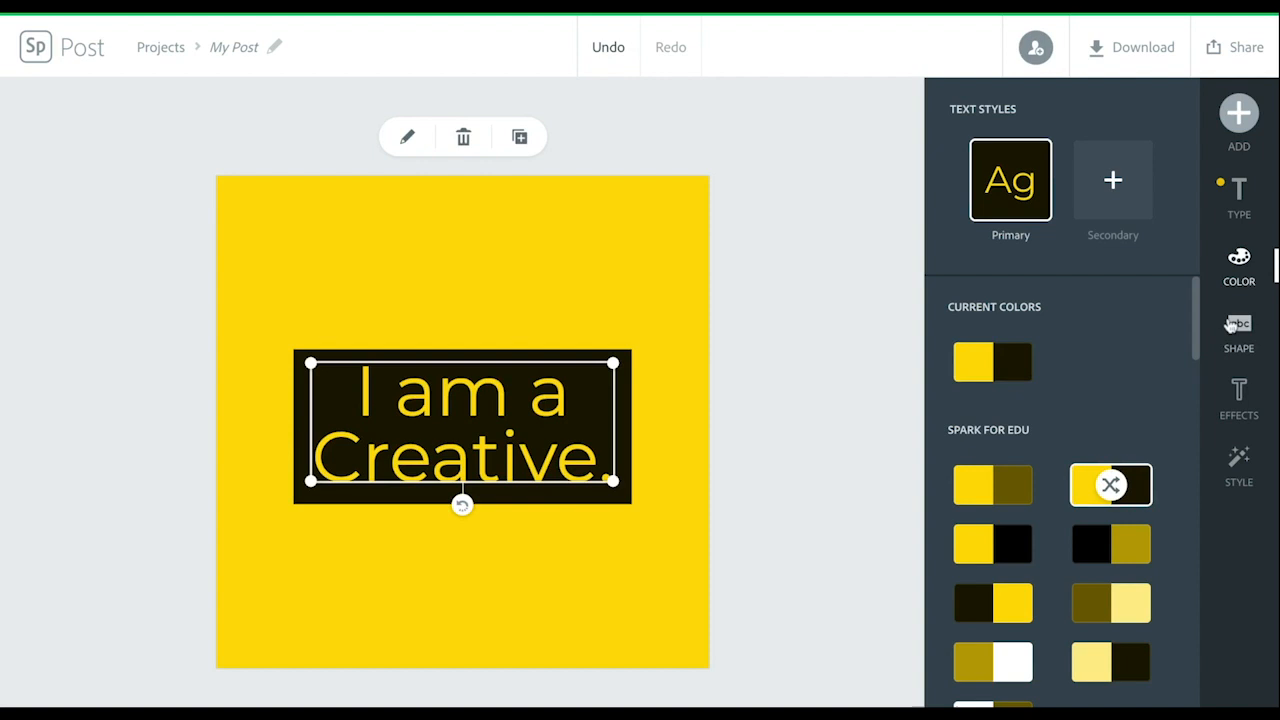
Put the headline in a solid black box with rounded corners.
click(1238, 330)
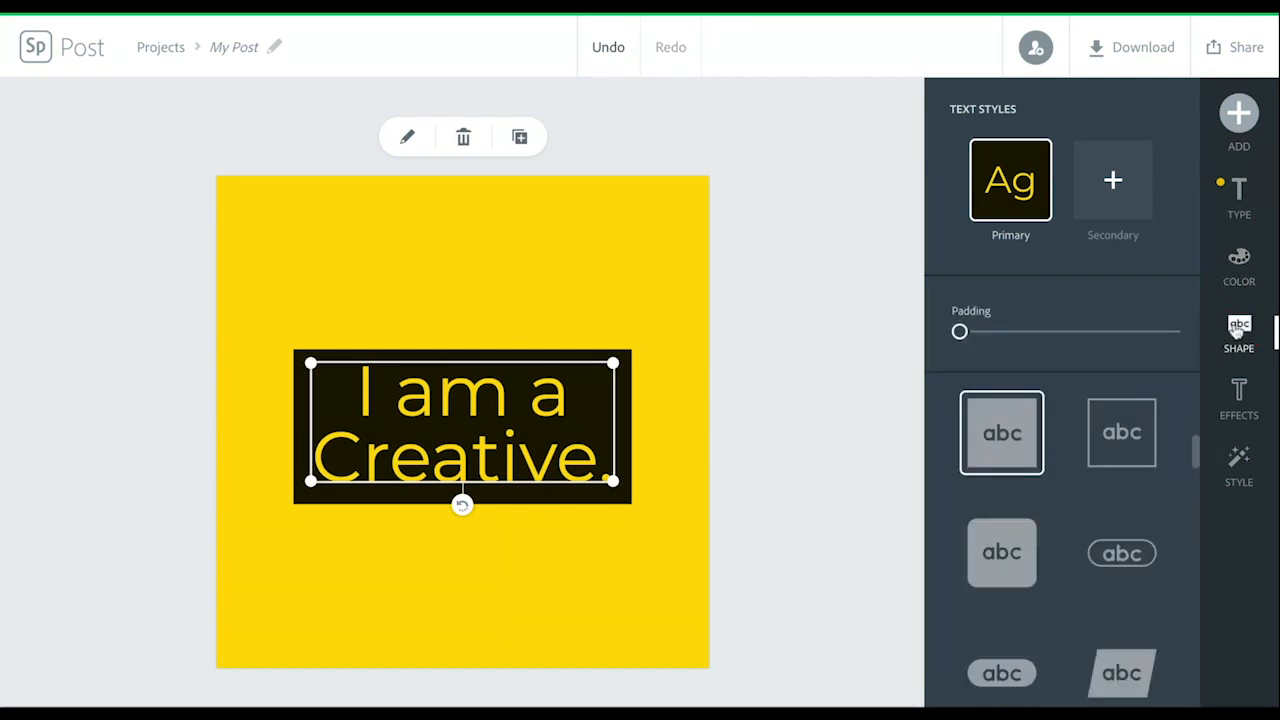
click(1120, 432)
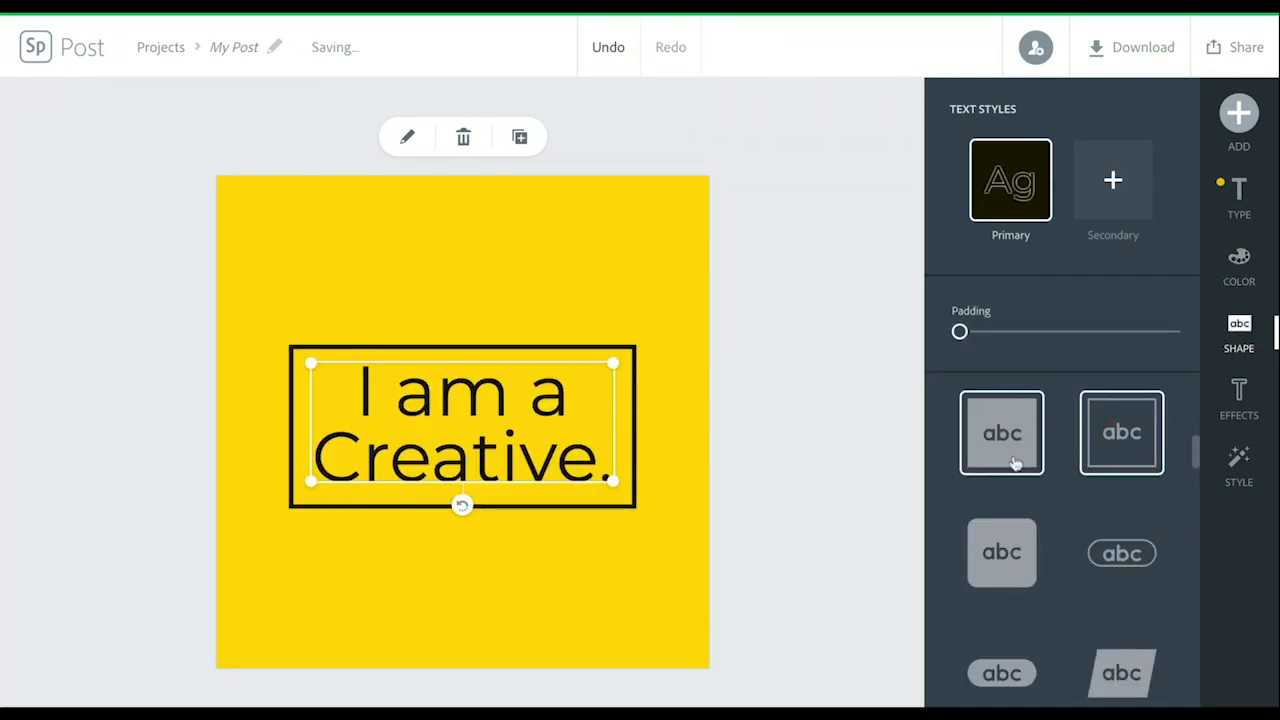
click(1000, 552)
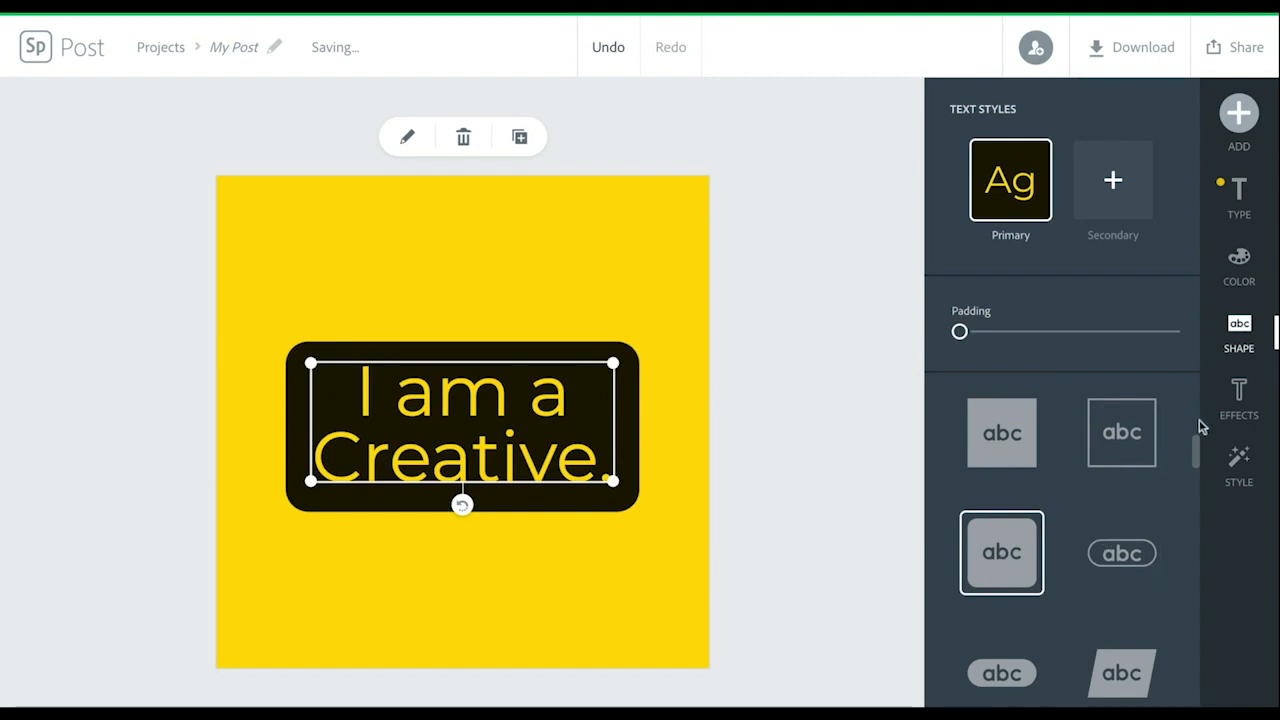
scroll(down, 3)
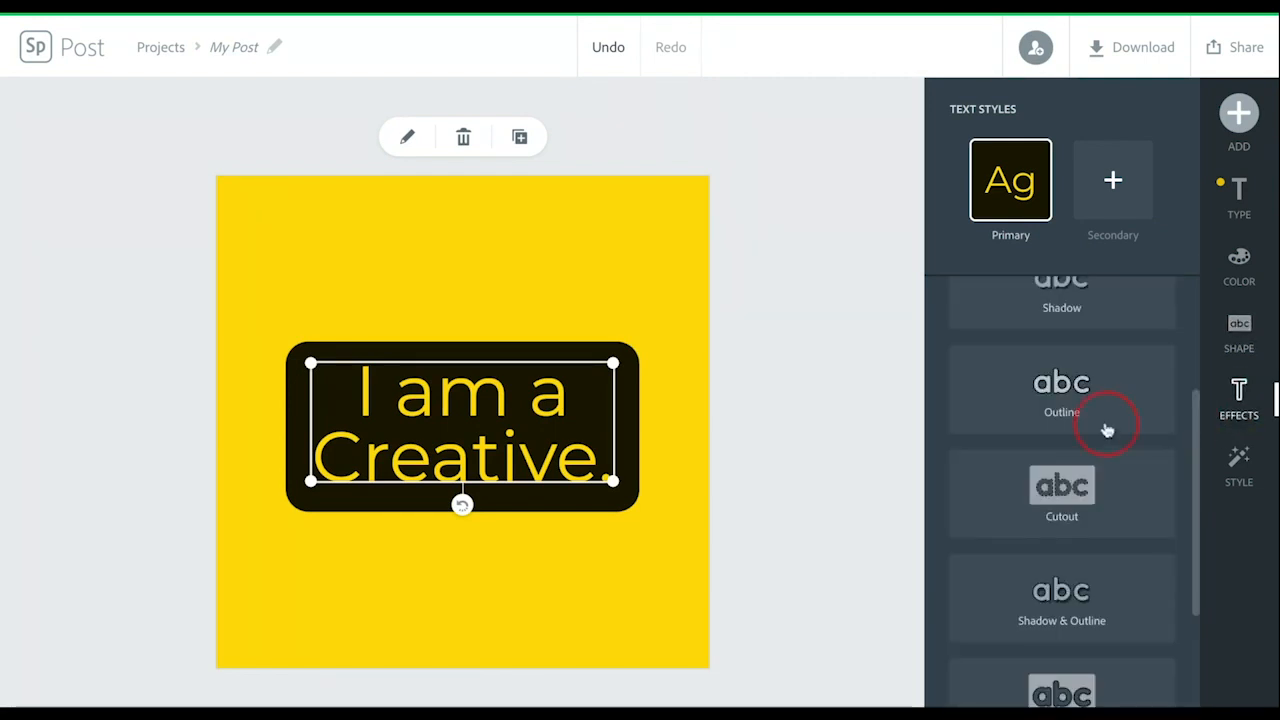
Try the Outline, Cutout and Cutout & Outline effects, then leave them for style suggestions.
click(1060, 390)
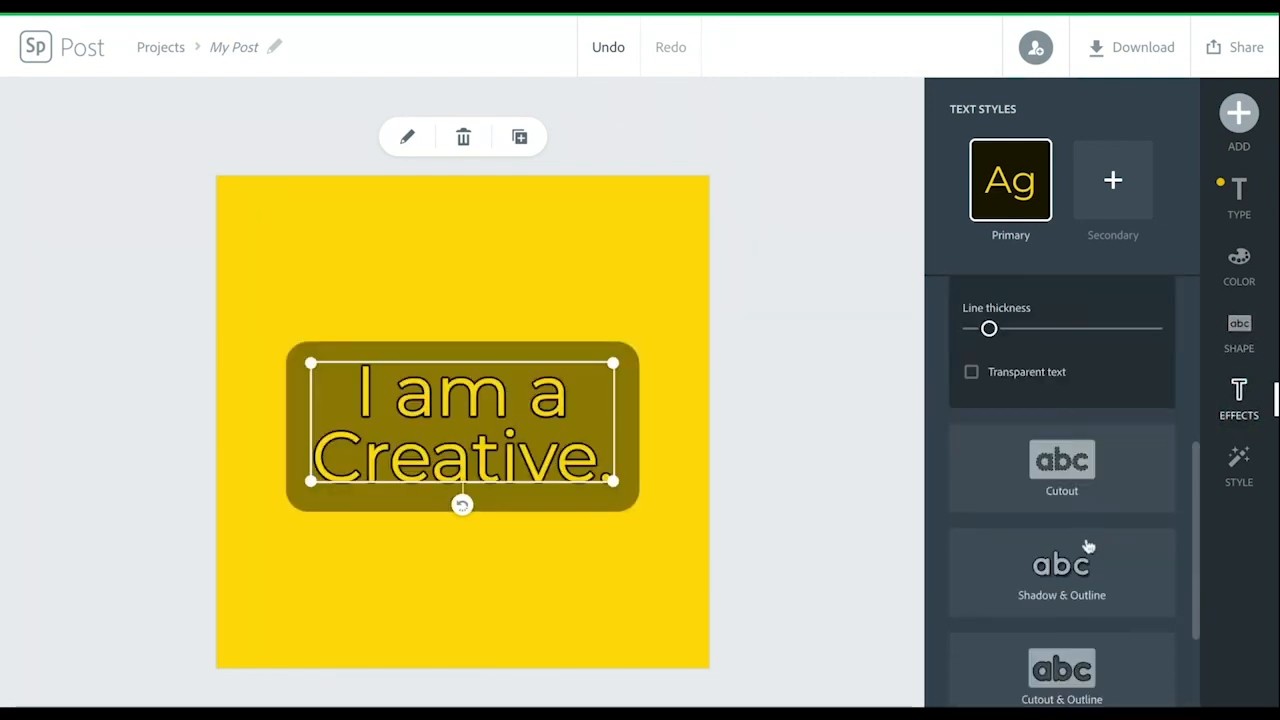
click(1060, 460)
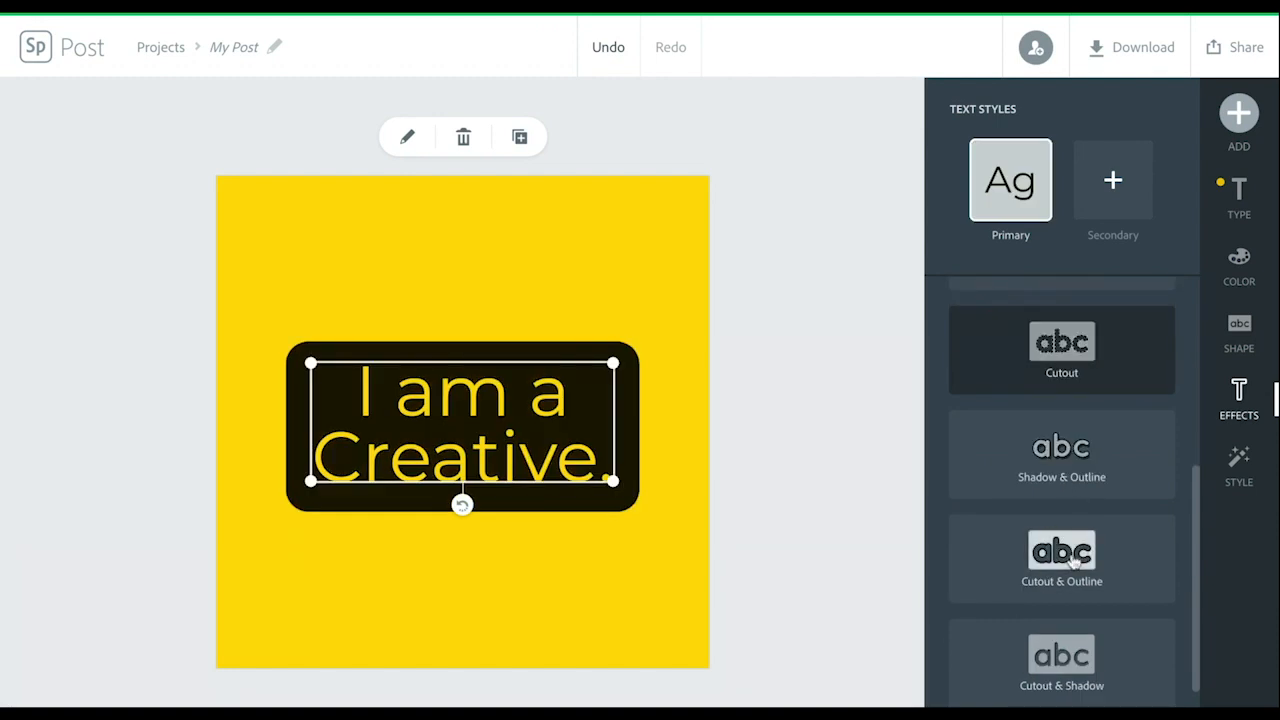
click(1060, 556)
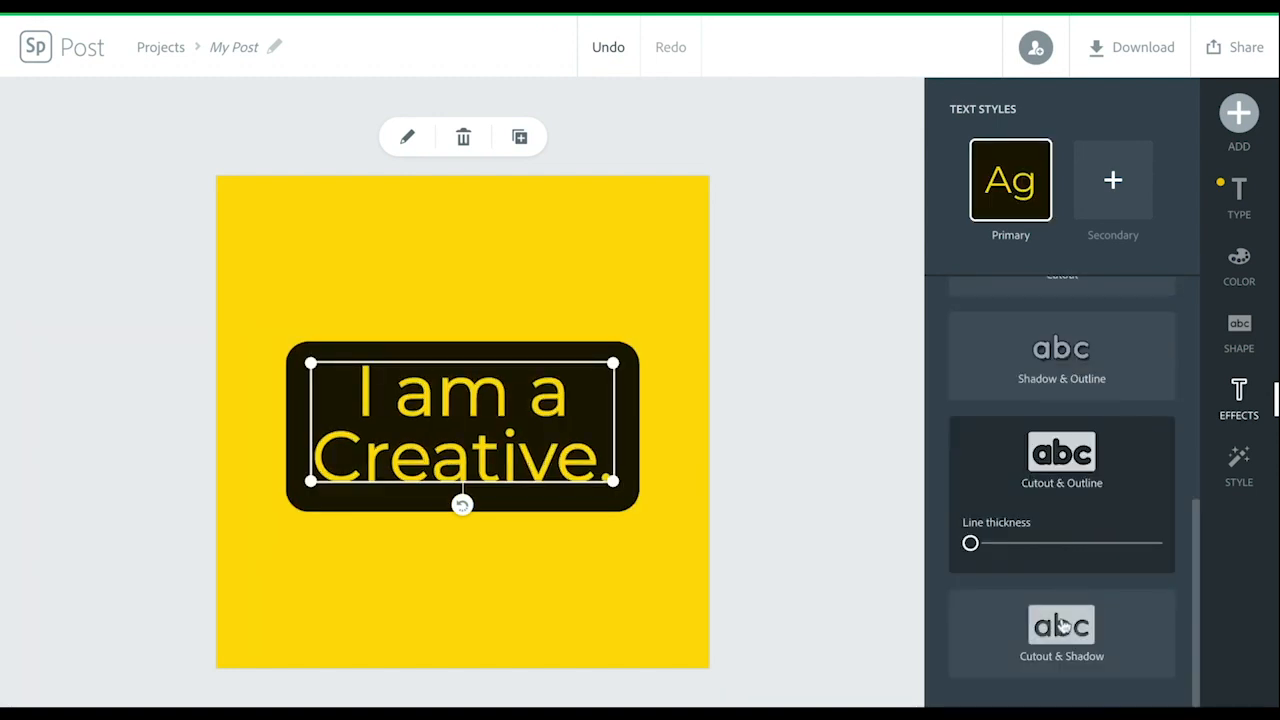
click(1060, 636)
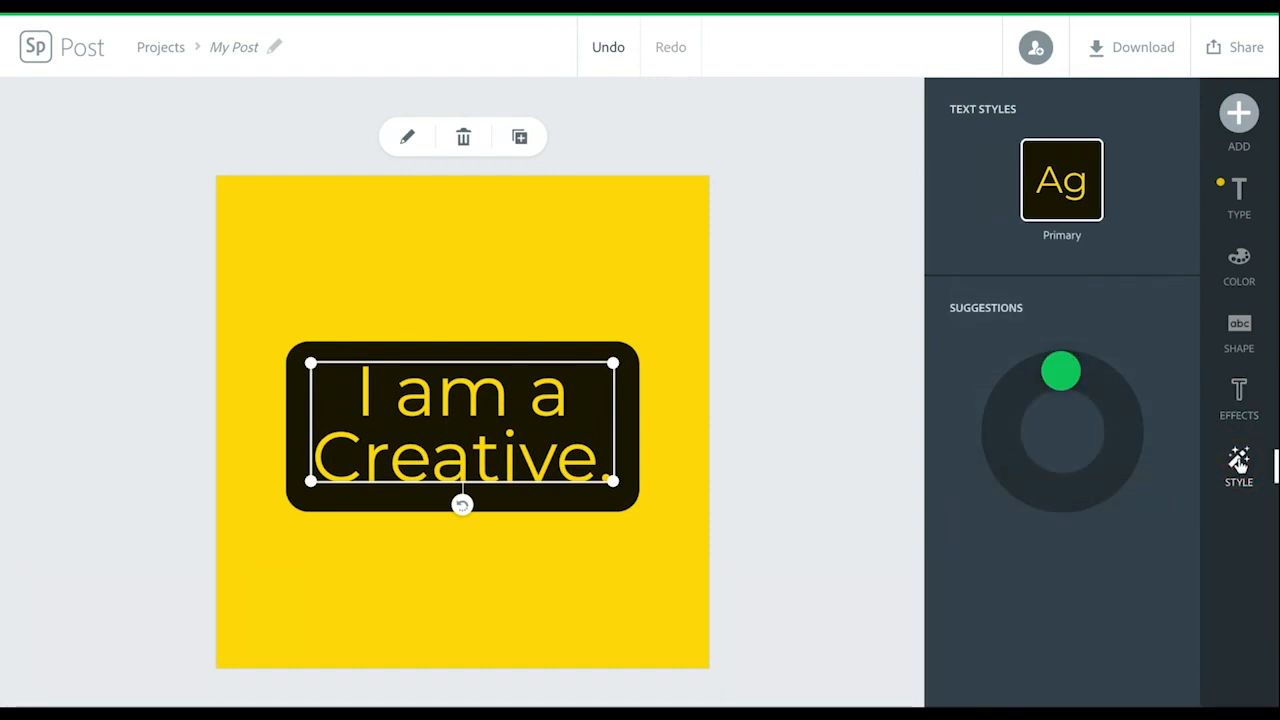
Cycle through style suggestions to a heavier bold typeface.
click(1062, 370)
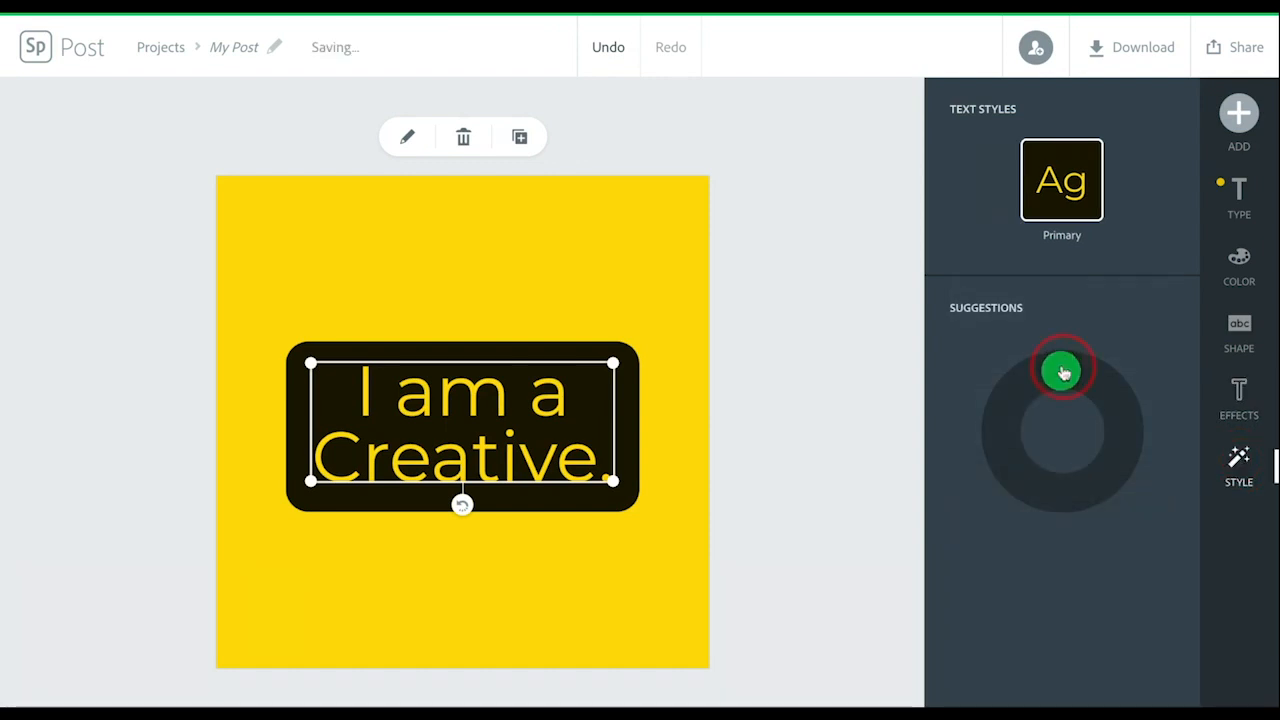
click(1062, 370)
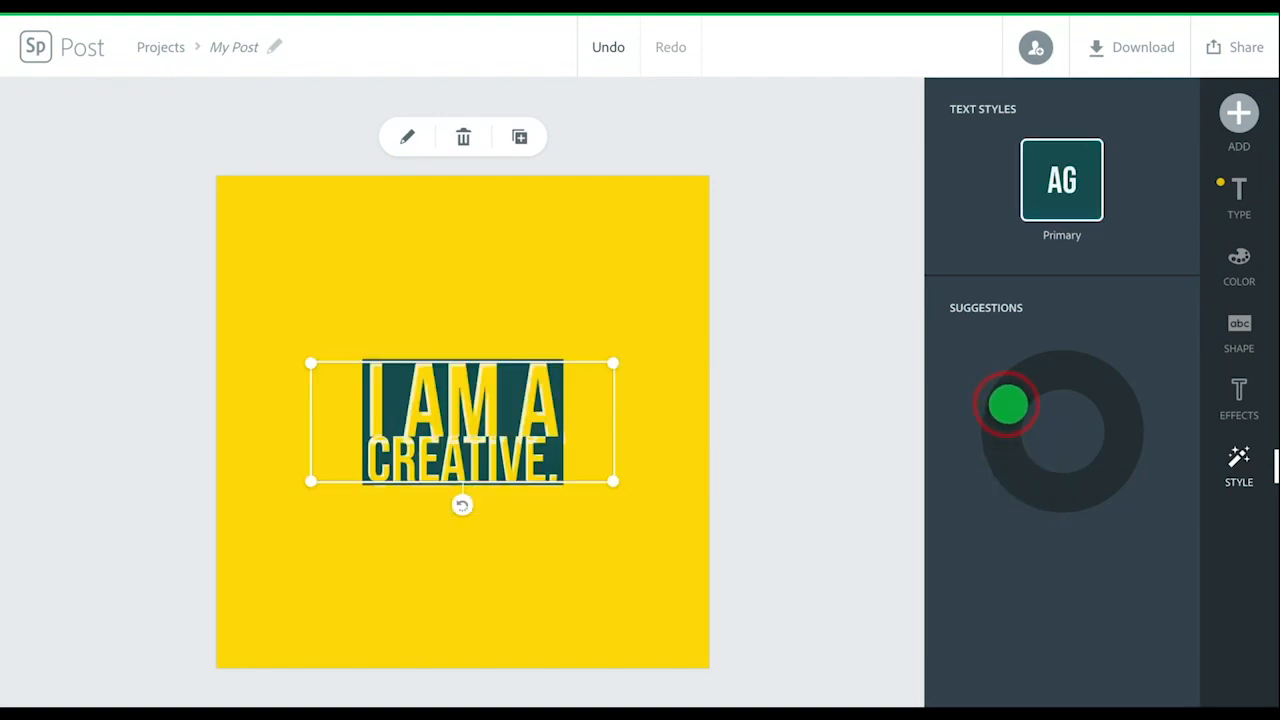
click(1008, 404)
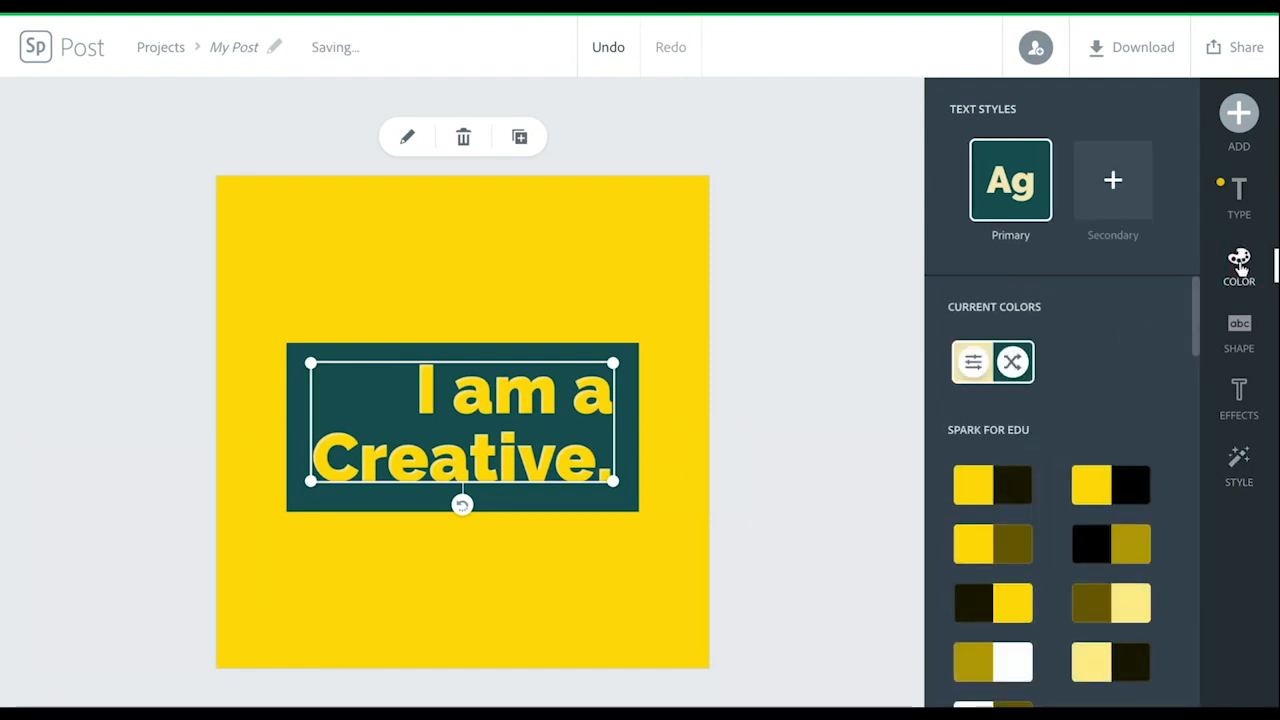
Restore the yellow-and-black Spark for EDU palette and begin adding an icon.
click(1110, 486)
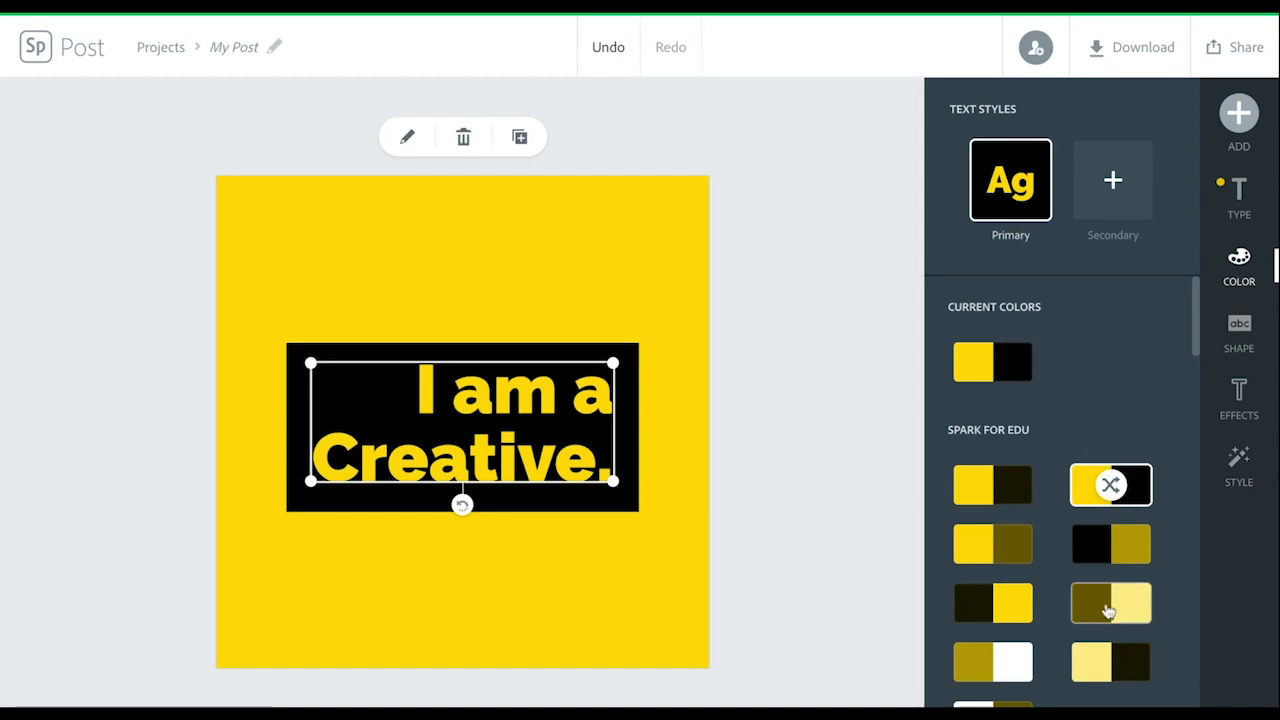
click(1238, 120)
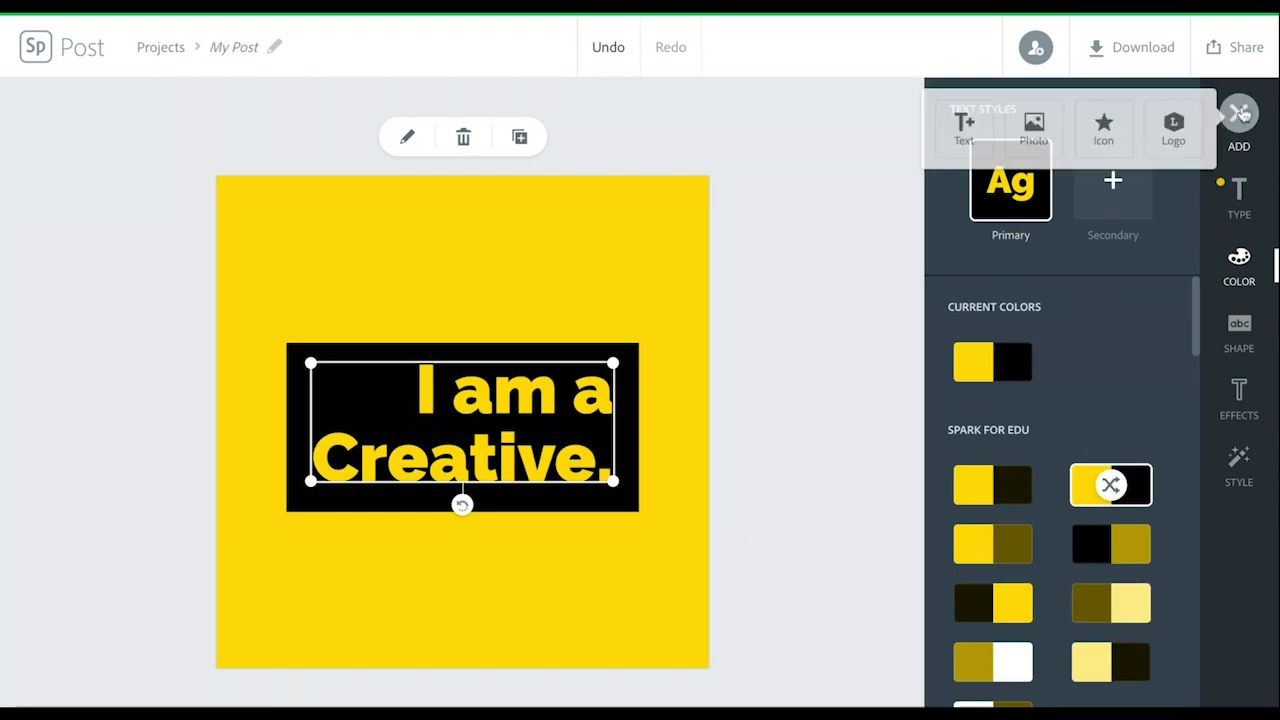
click(1100, 128)
text(circl)
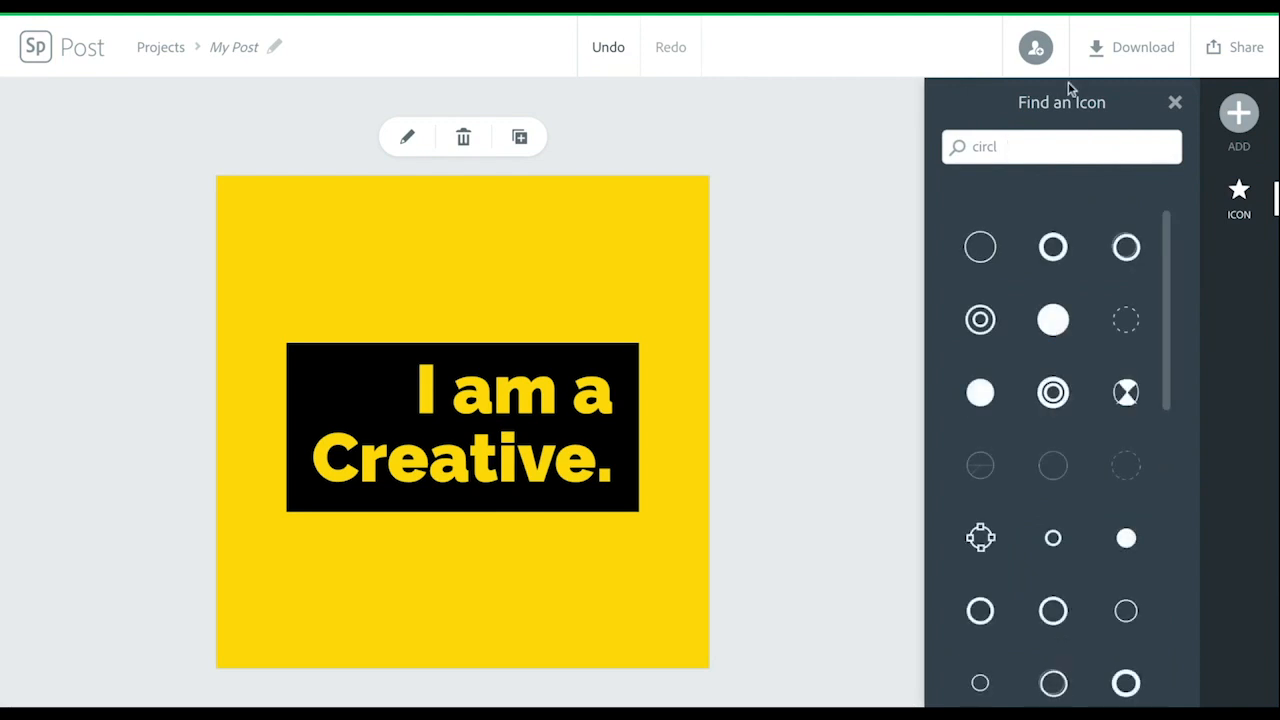
Search icons for 'crea', place the pencil-stars icon above the headline bar.
text(crea)
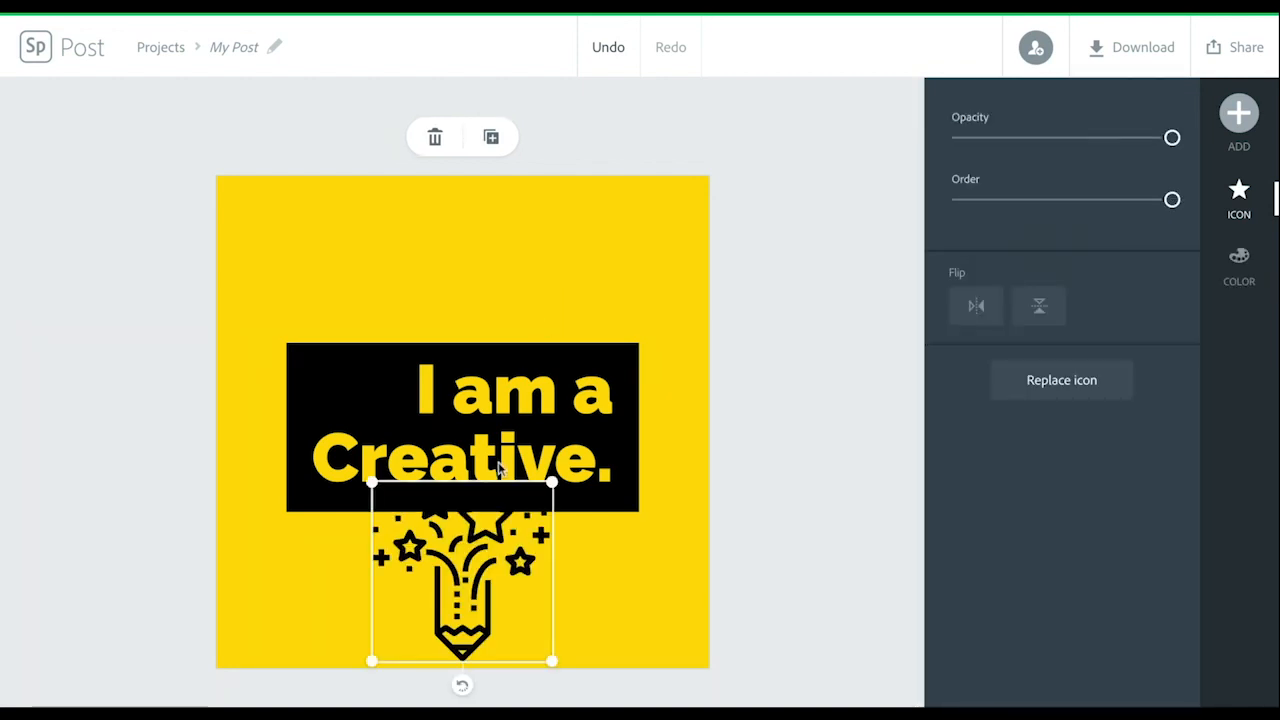
drag(460, 576, 384, 256)
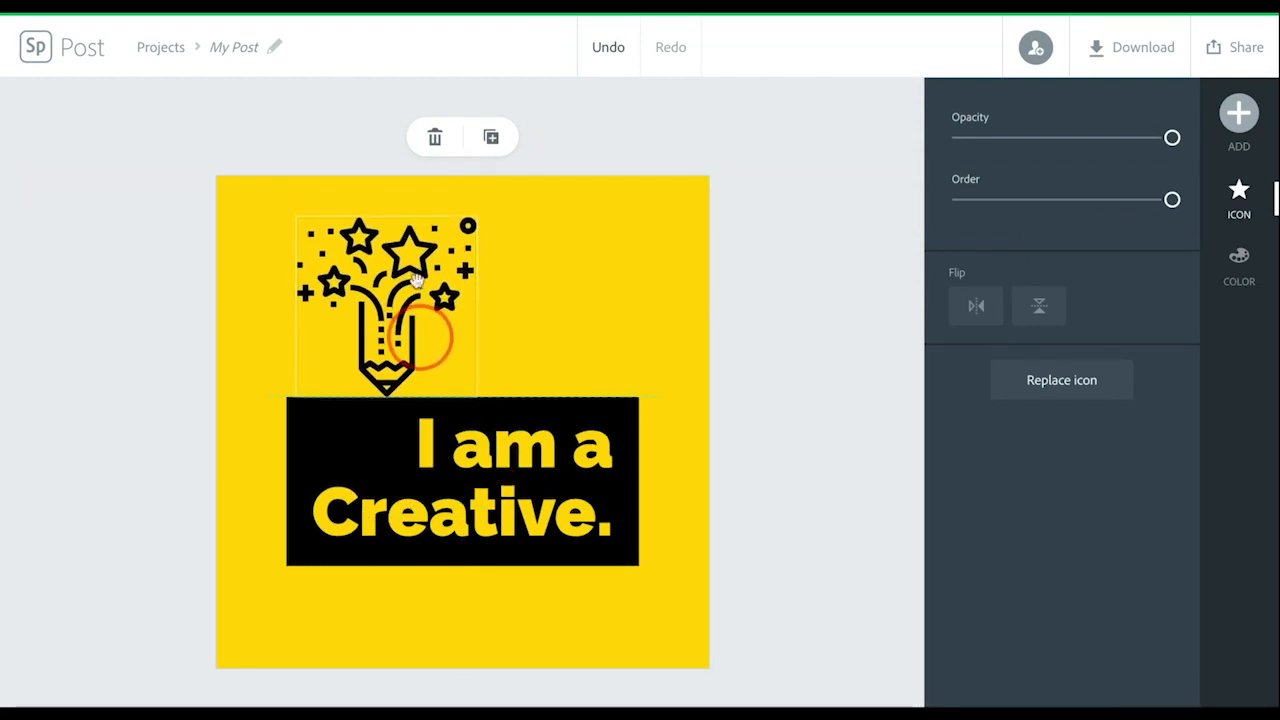
click(1238, 264)
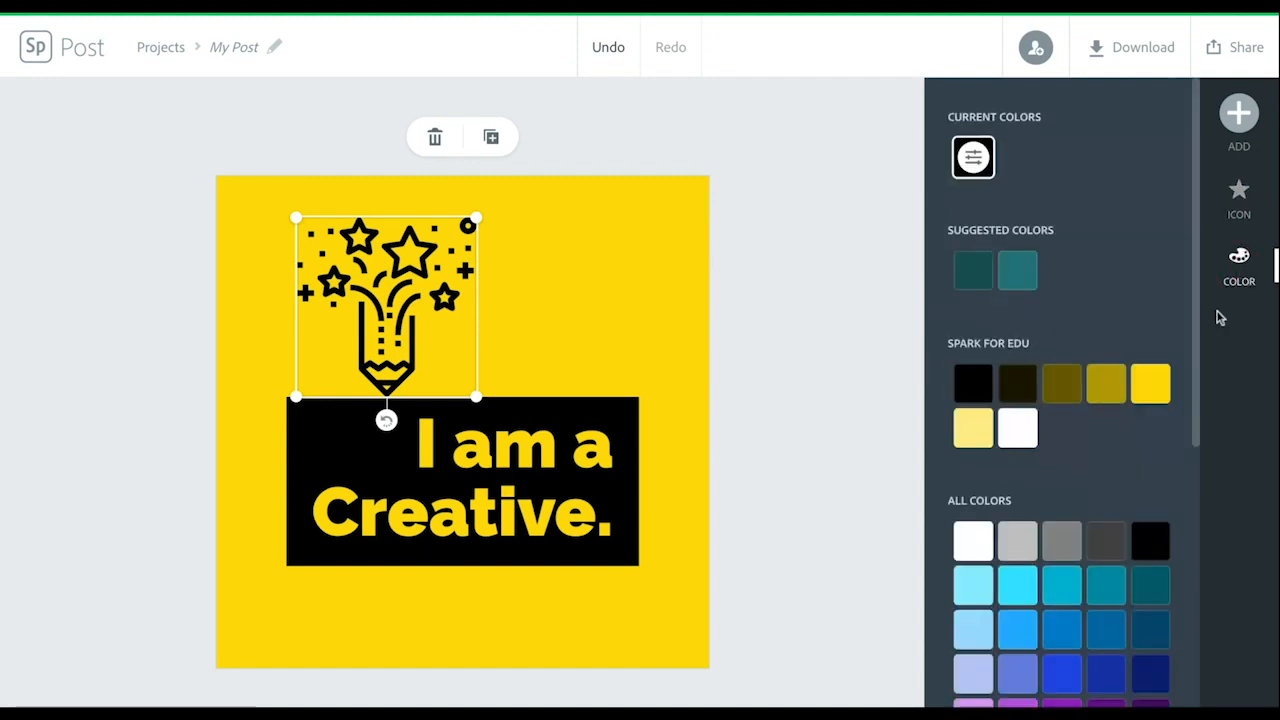
click(1018, 384)
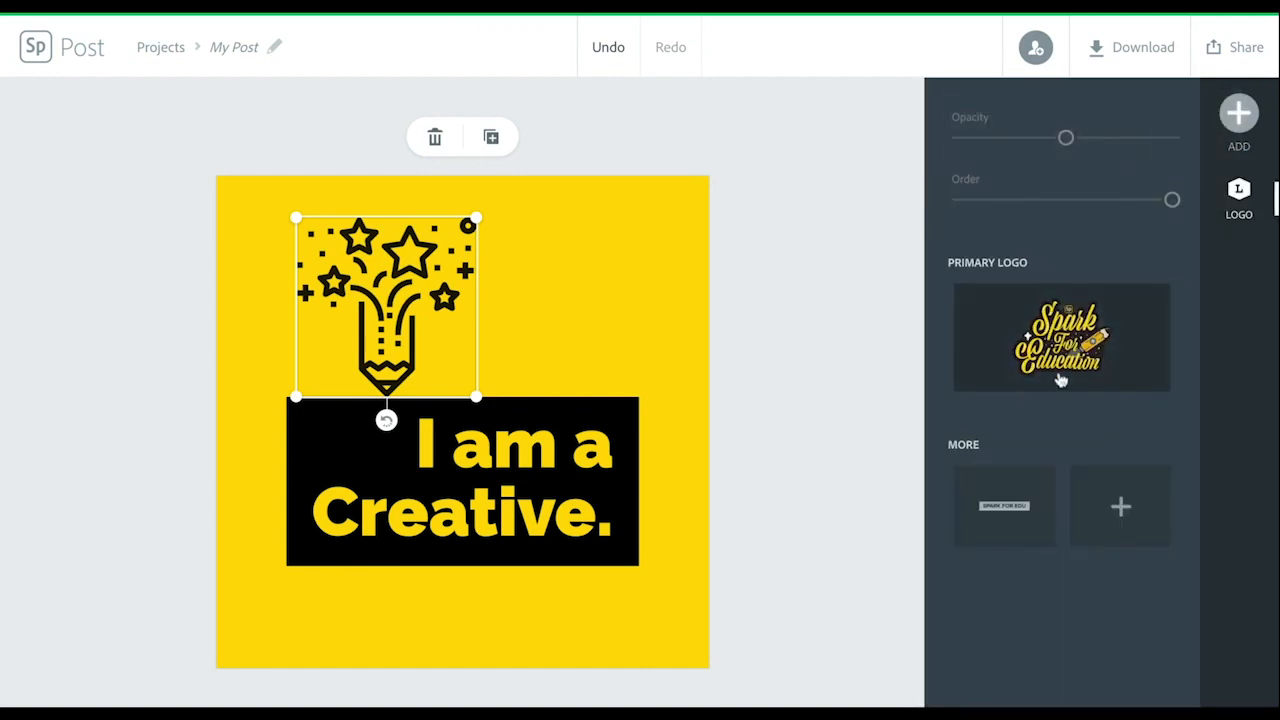
Add the primary Spark For Education logo to the bottom-right corner and deselect it.
click(1060, 336)
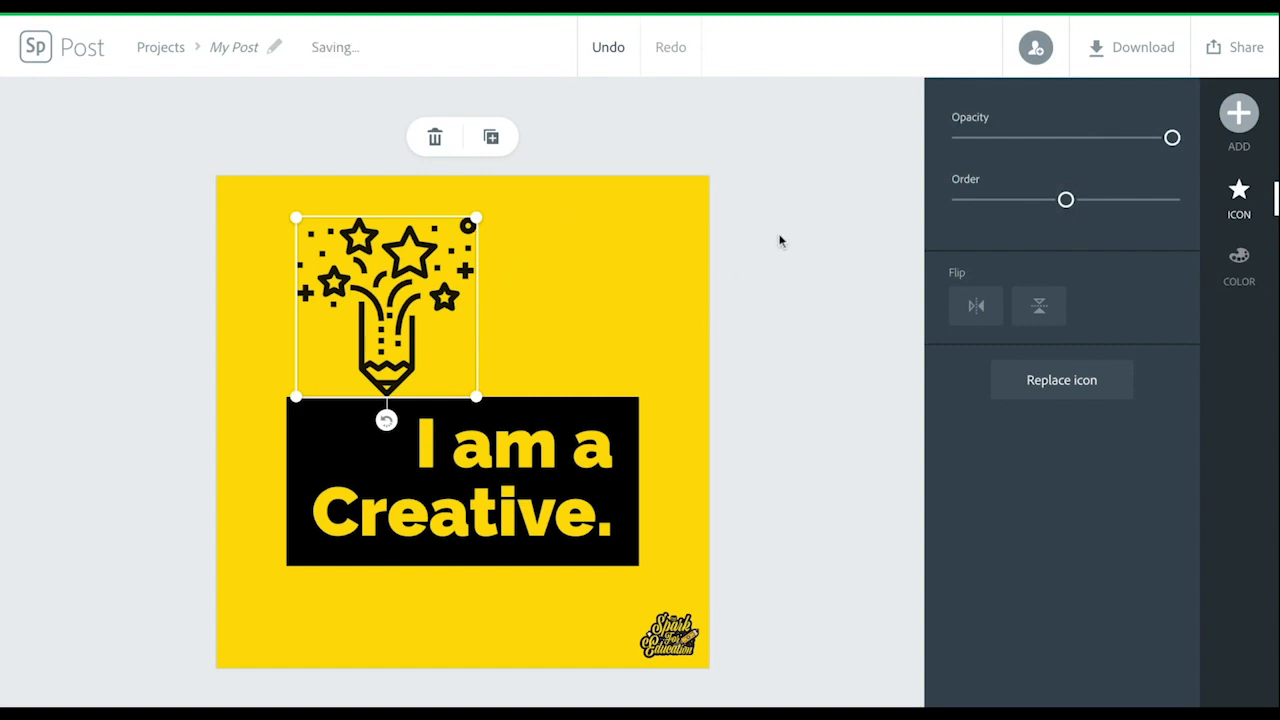
click(1238, 198)
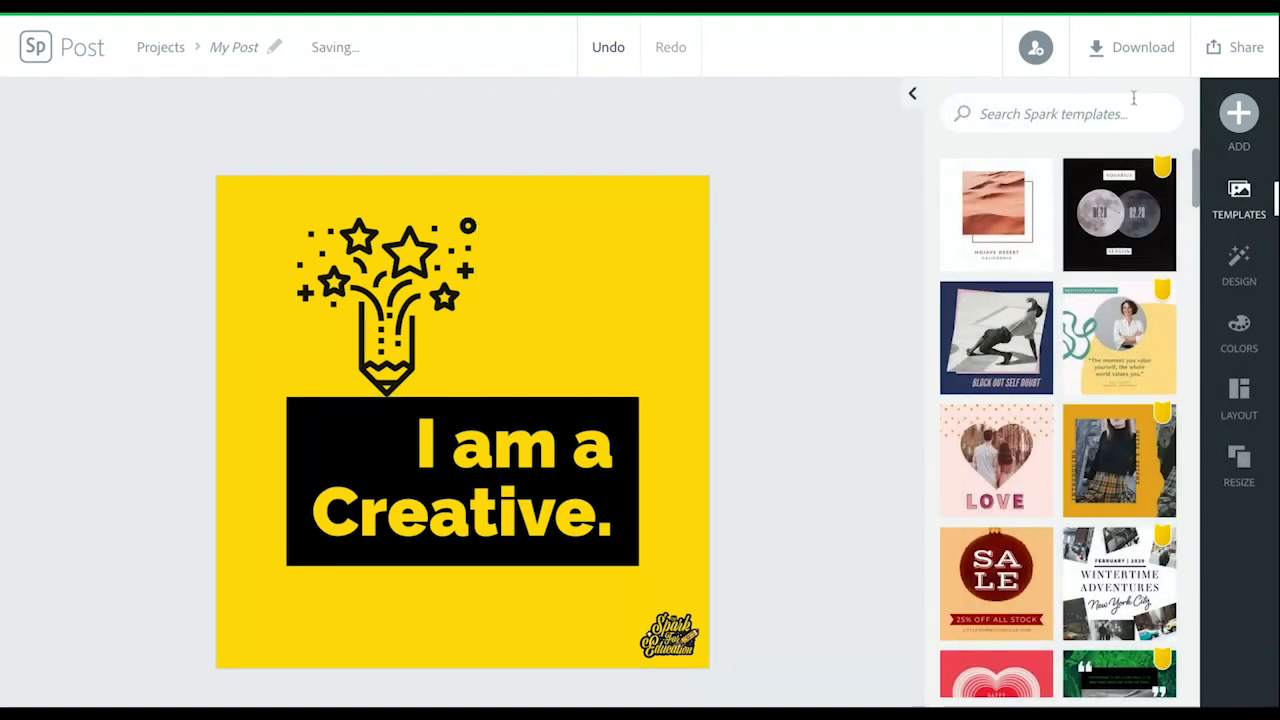
click(1142, 48)
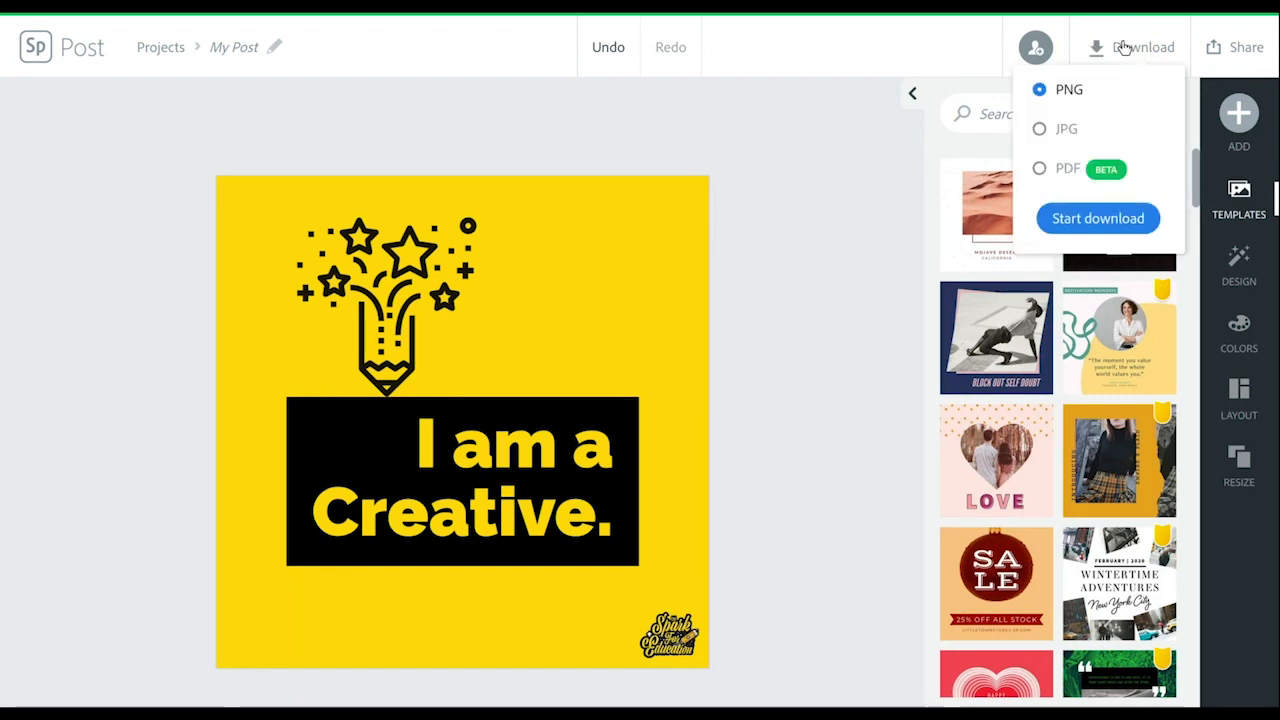
click(1248, 48)
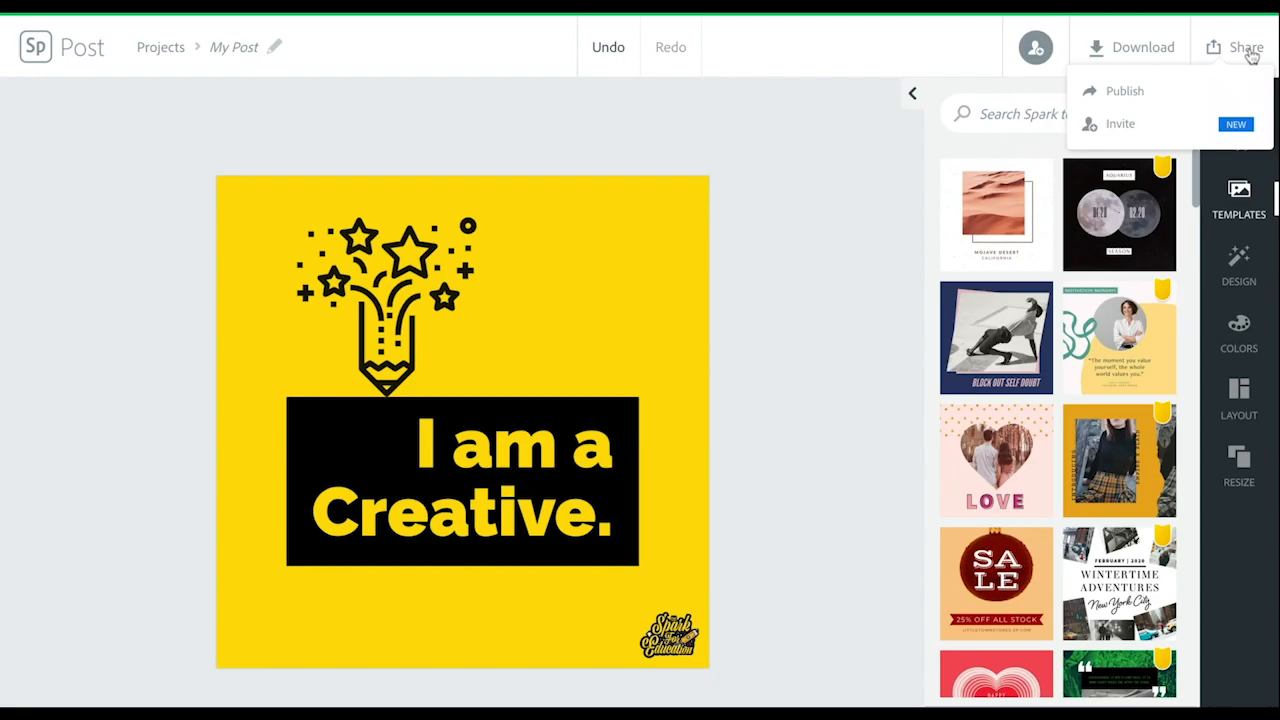
click(1124, 90)
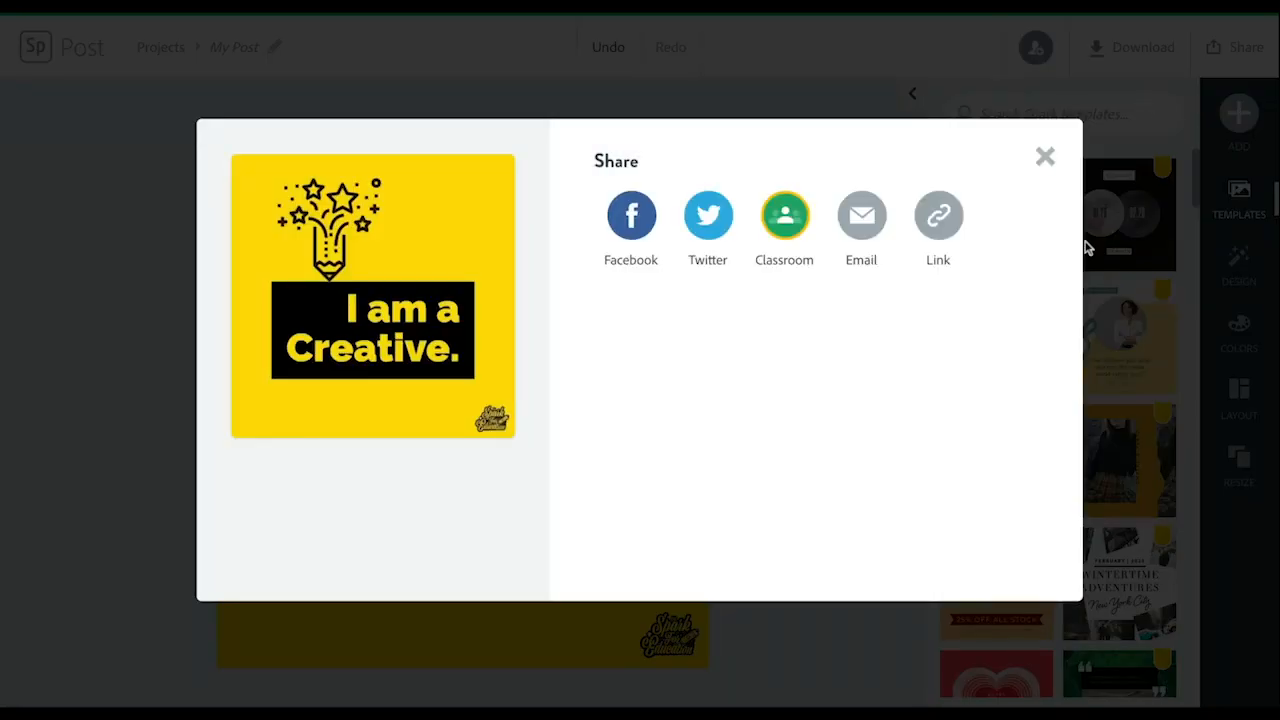
mouse_move(1074, 286)
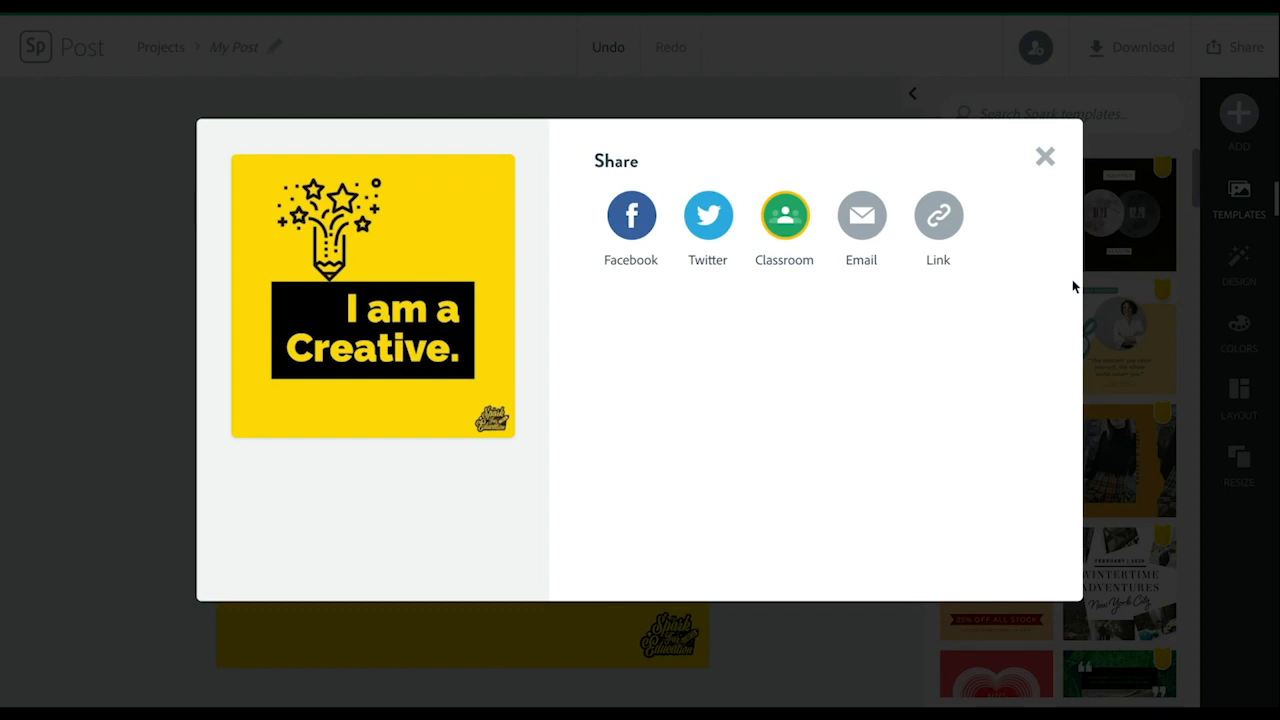
mouse_move(1072, 270)
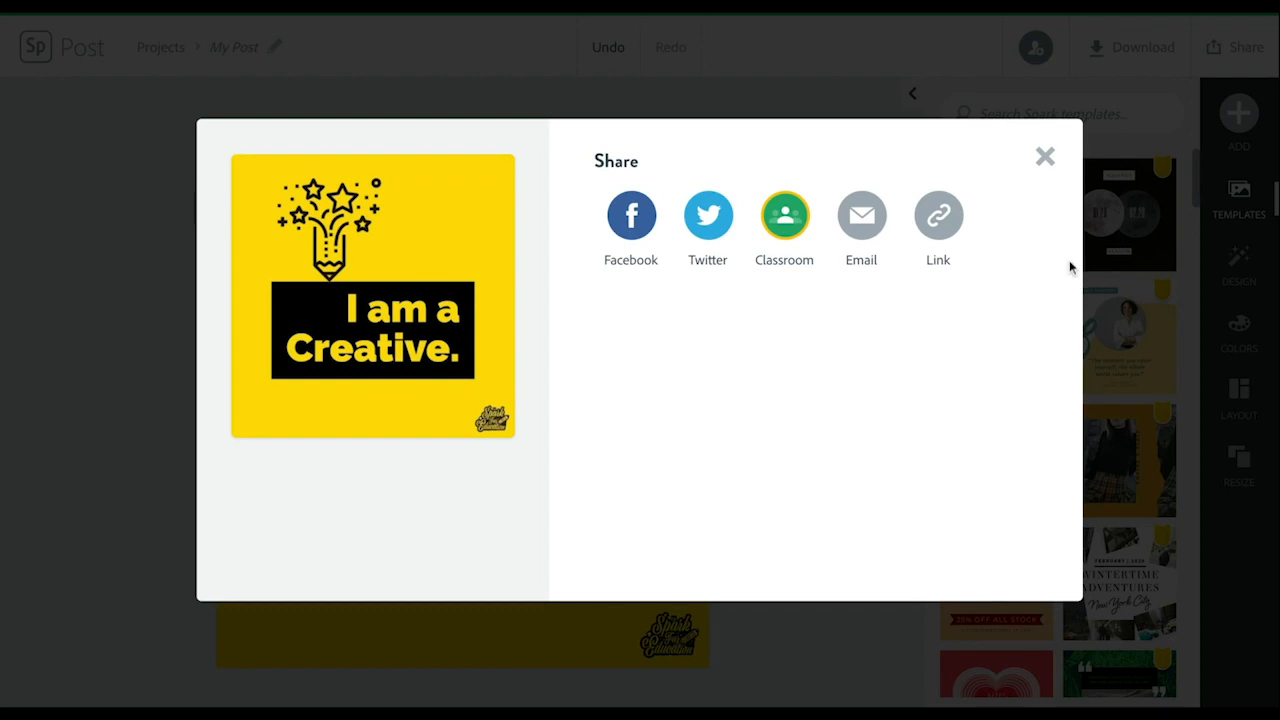
click(1044, 156)
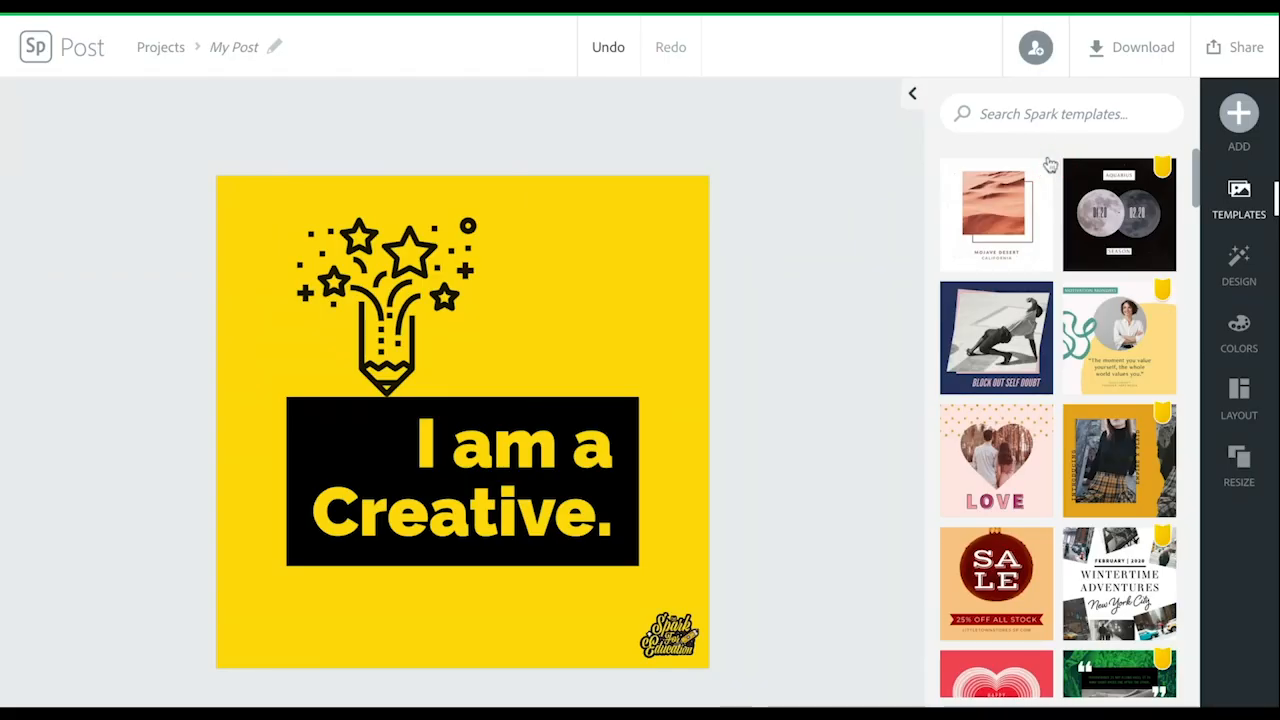